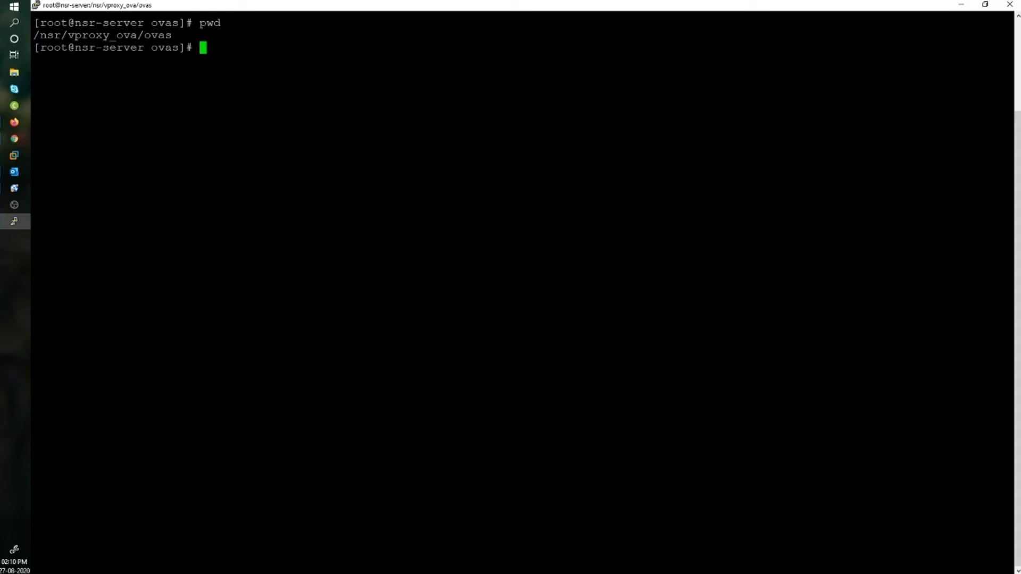
# List /nsr/vproxy_ova/ovas with ls -la and select vproxy-installer-4.2.0-4.ova in the listing.
pyautogui.write('ls -la')
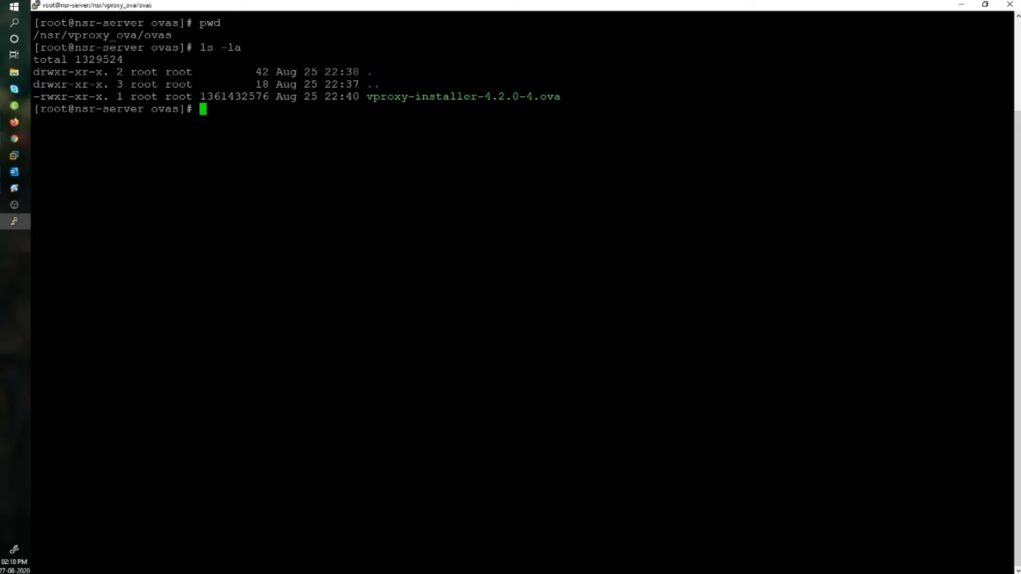
pyautogui.doubleClick(504, 97)
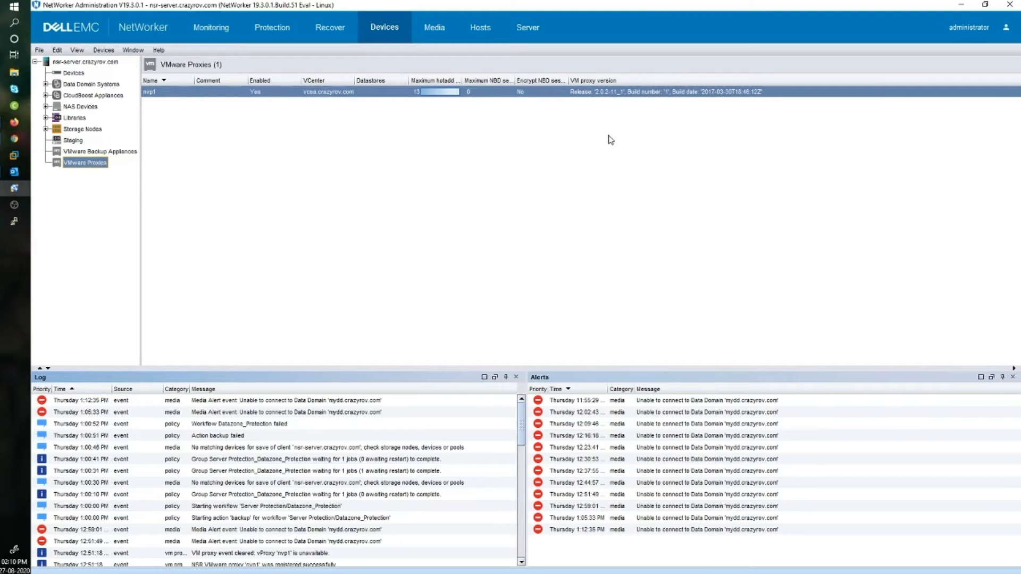
pyautogui.moveTo(590, 103)
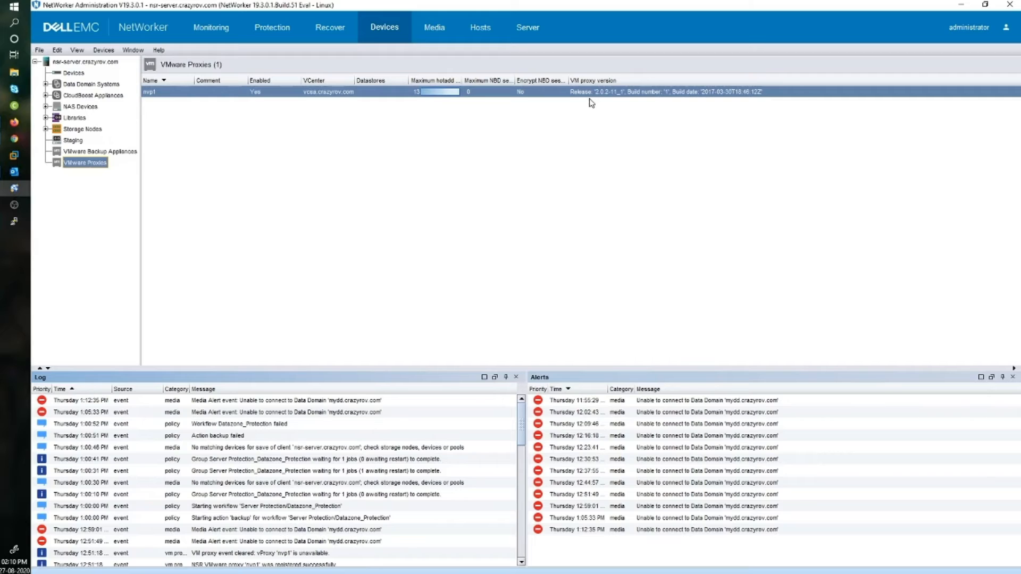
pyautogui.moveTo(589, 241)
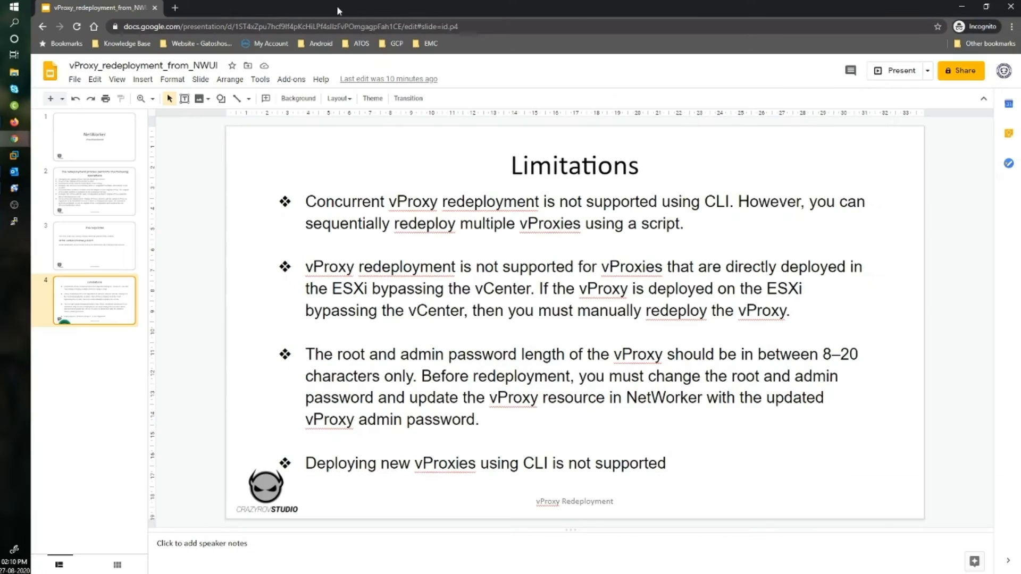
pyautogui.click(174, 7)
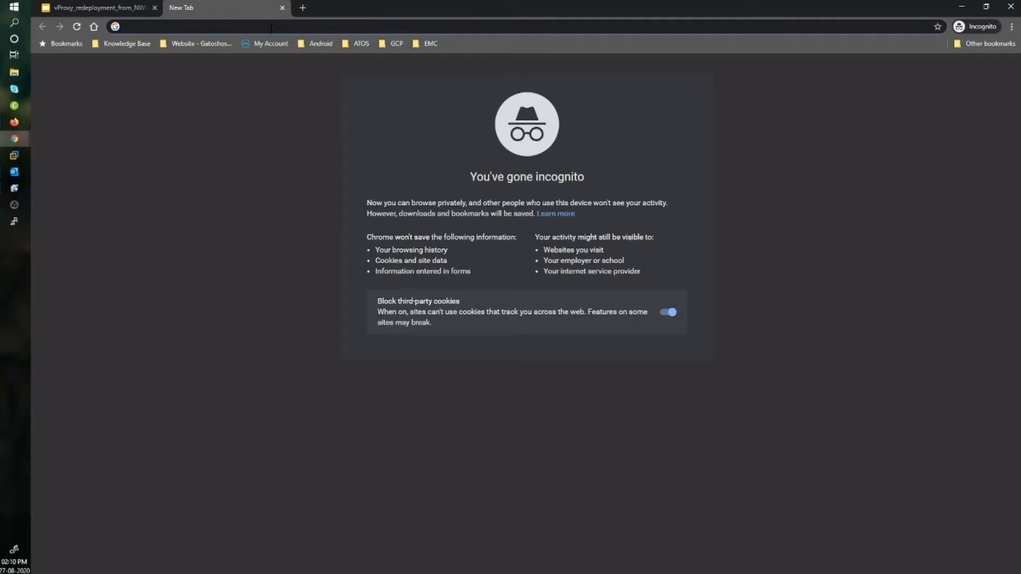
pyautogui.write('192.168.75.8')
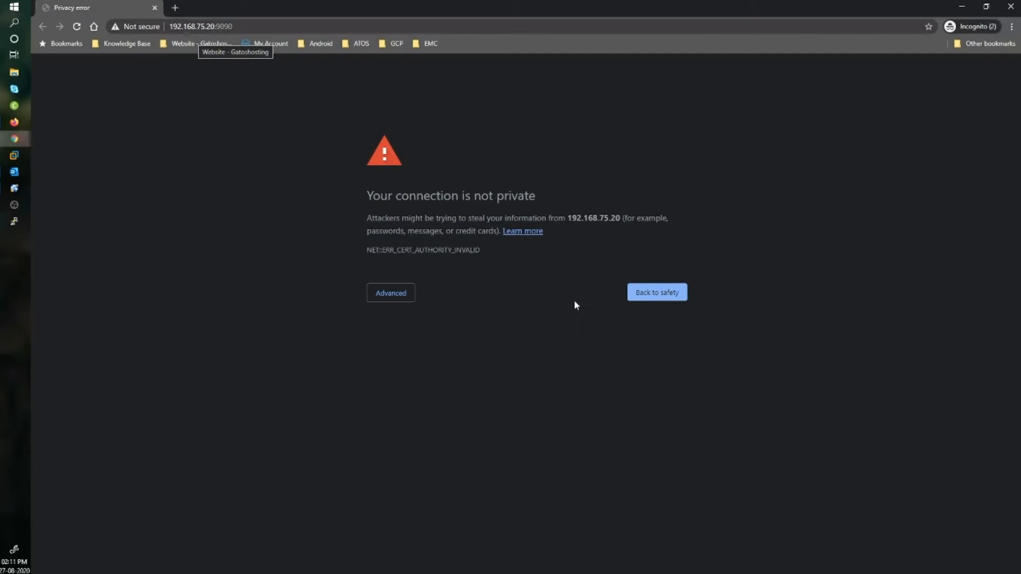
pyautogui.click(390, 293)
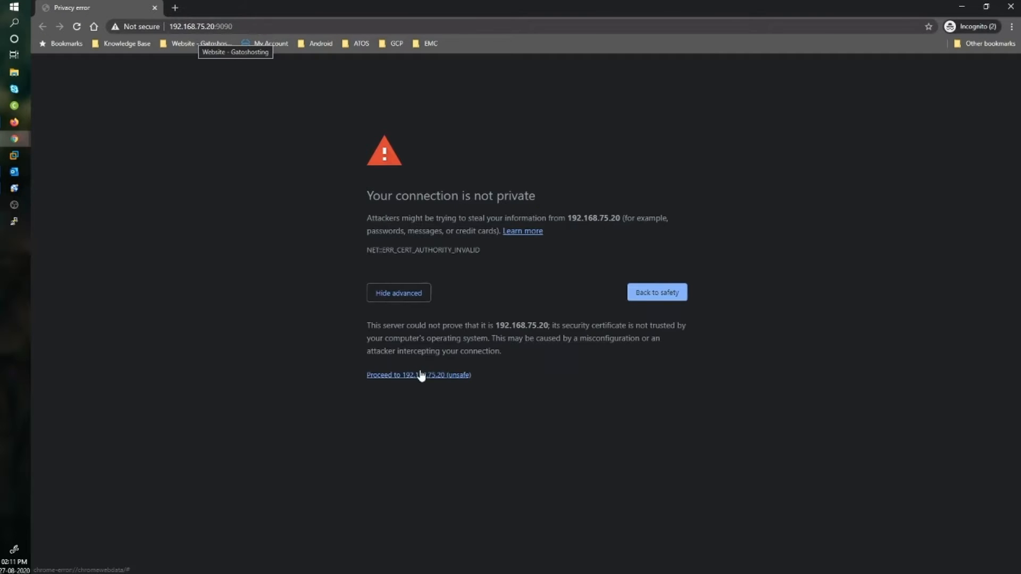
pyautogui.click(419, 374)
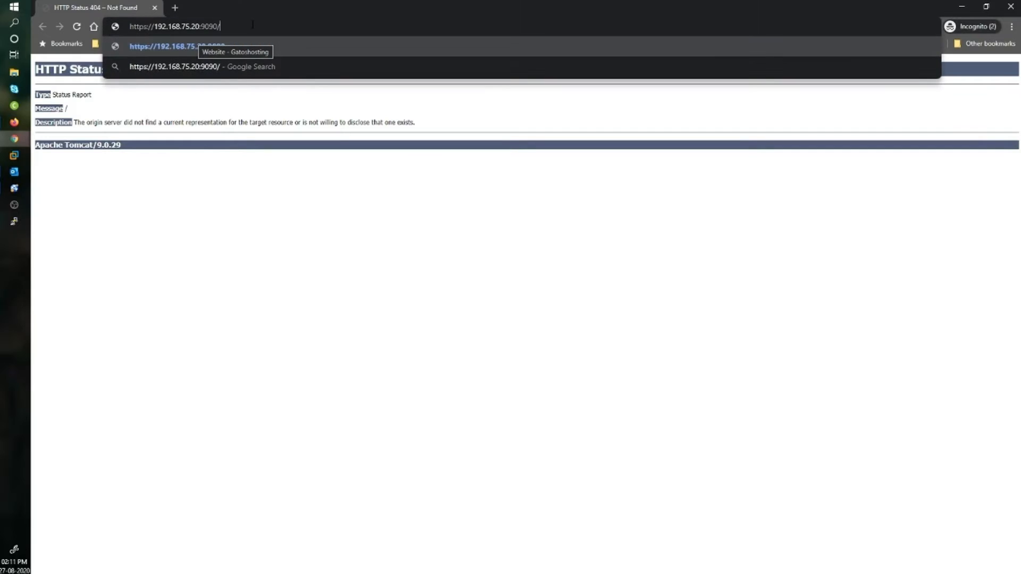
pyautogui.write('nwui/#/login?returnUrl=%2F')
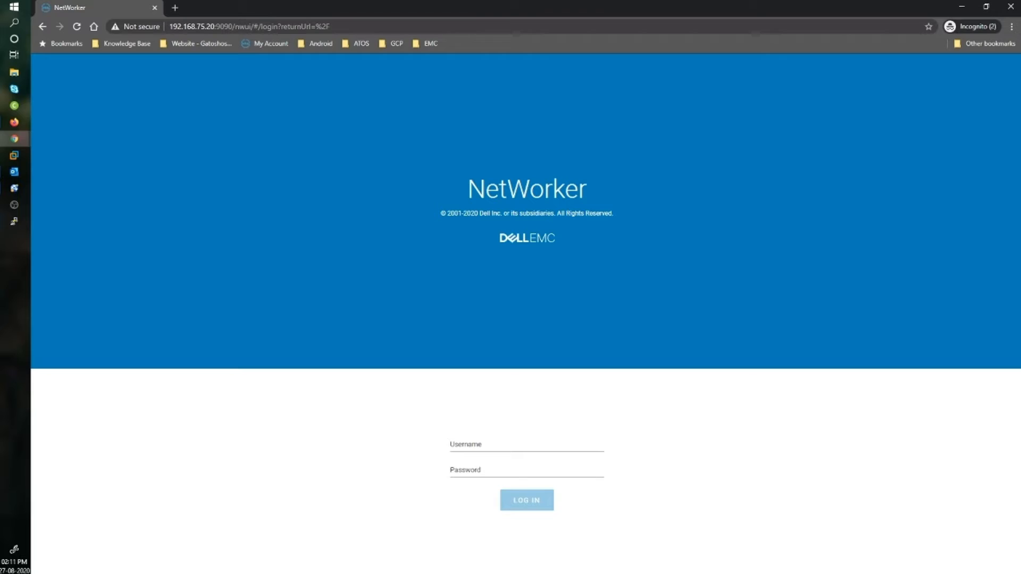
# Fill in the administrator username and password on the NetWorker Web UI login page.
pyautogui.write('admi')
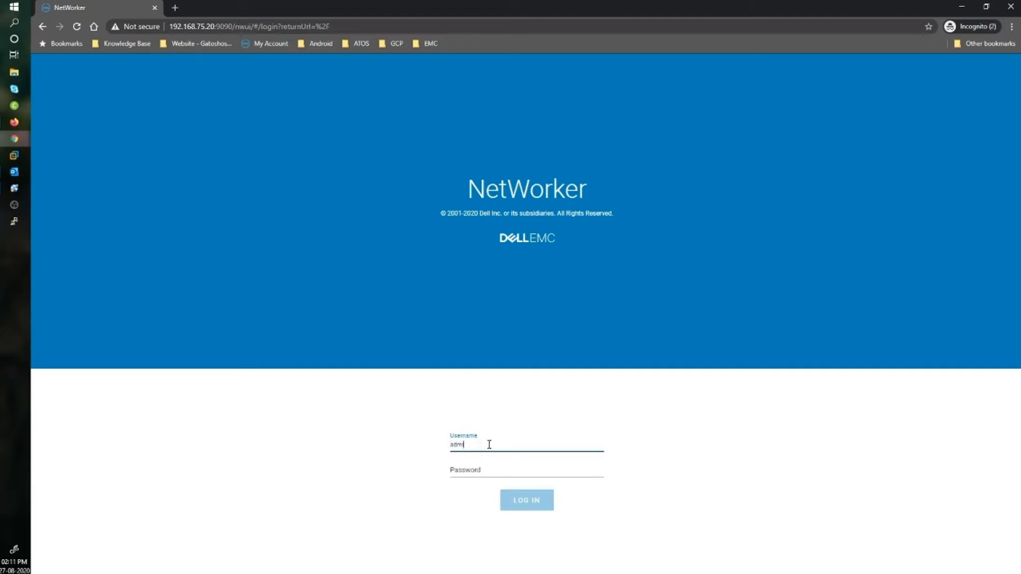
pyautogui.write('administrator')
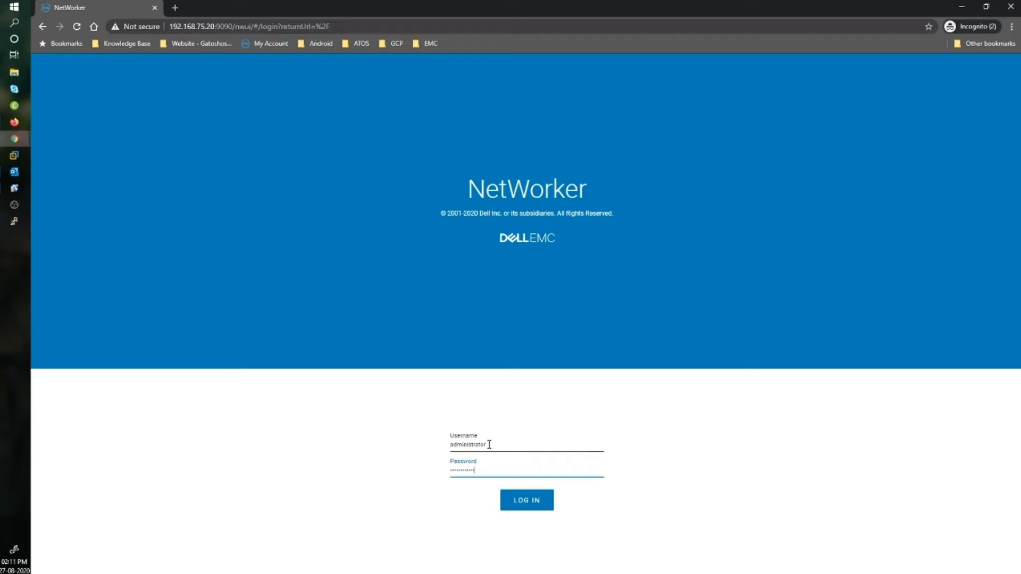
# Sign in, go to Protection > VMware Proxies, and select proxy nvp1.
pyautogui.click(526, 500)
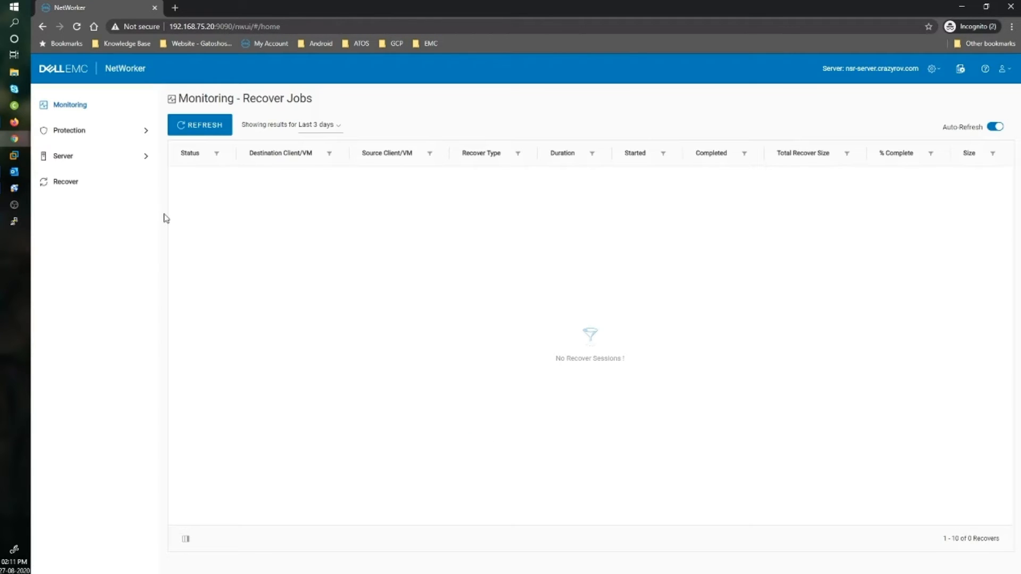
pyautogui.click(68, 130)
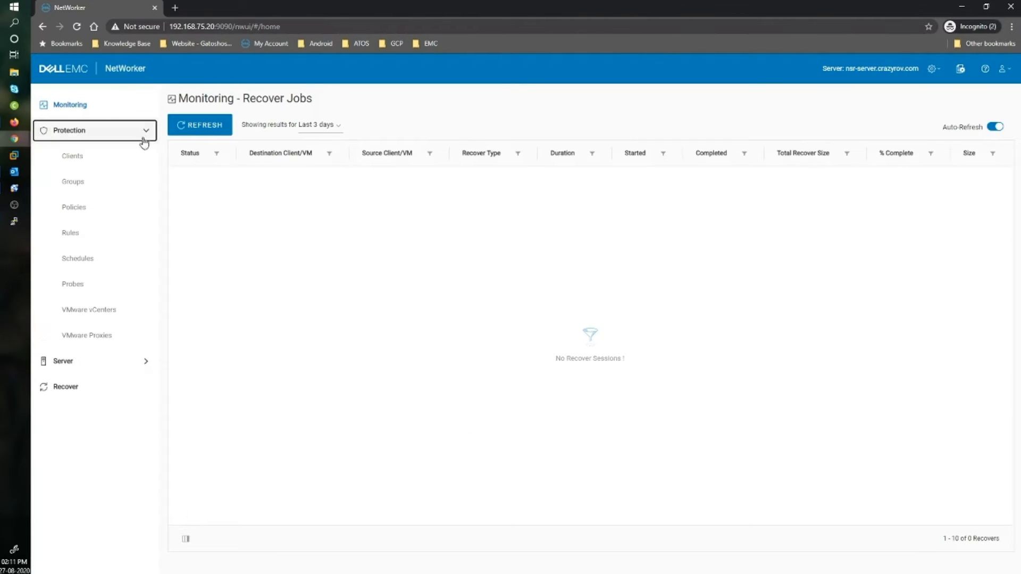
pyautogui.click(86, 335)
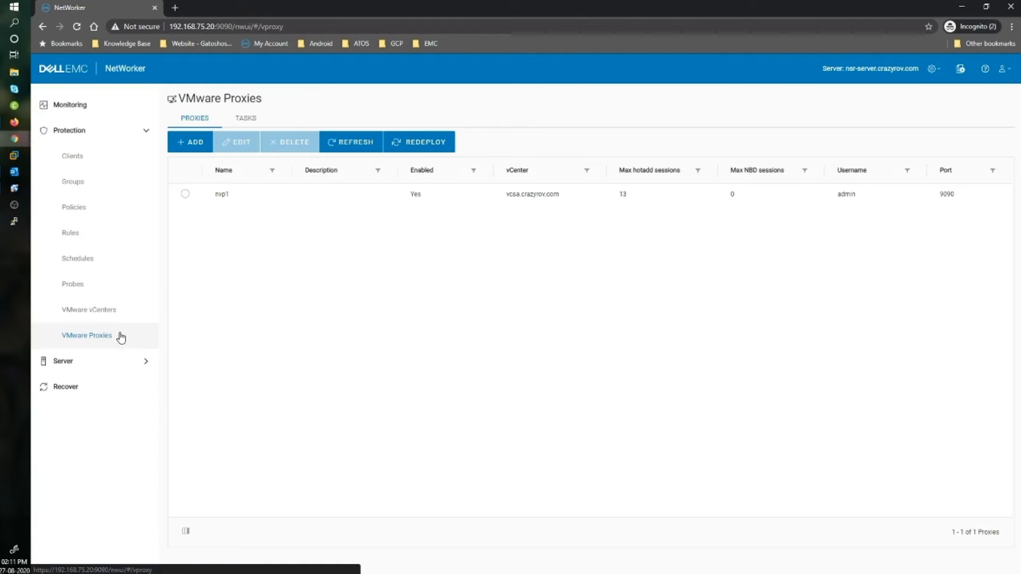
pyautogui.moveTo(236, 217)
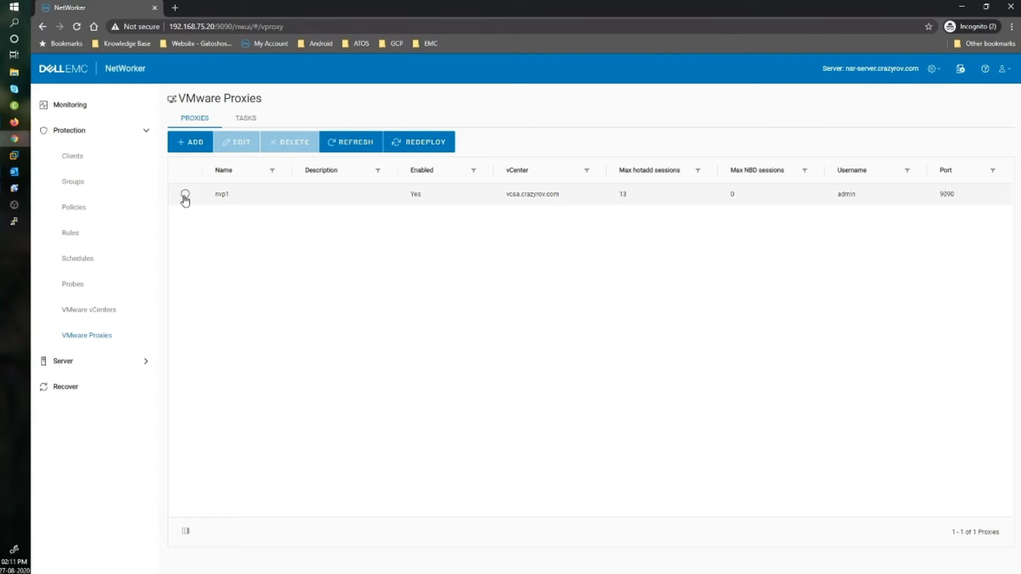
pyautogui.click(185, 194)
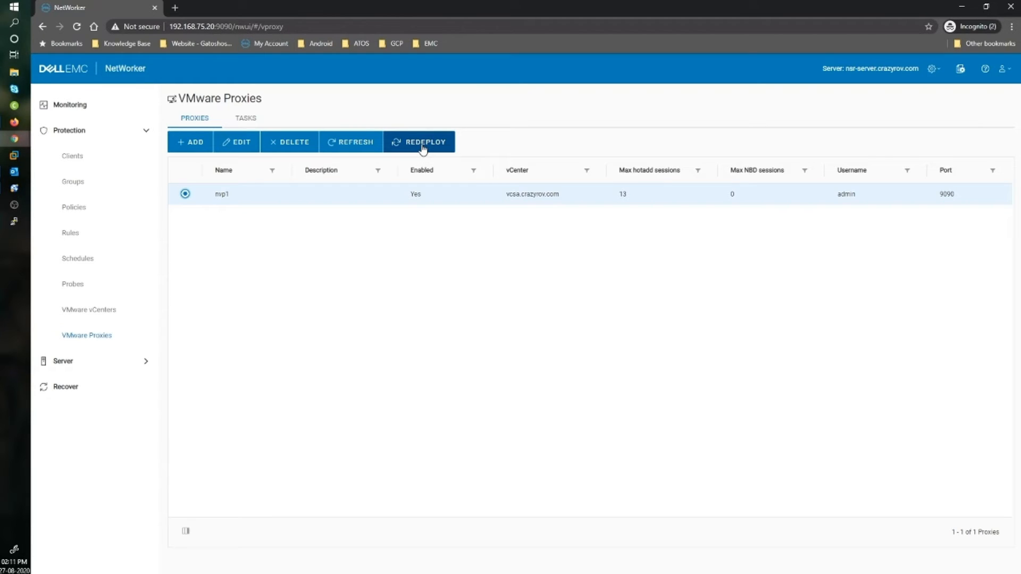
# Start Redeploy for nvp1, include it, and enter the description Redployed.
pyautogui.click(425, 141)
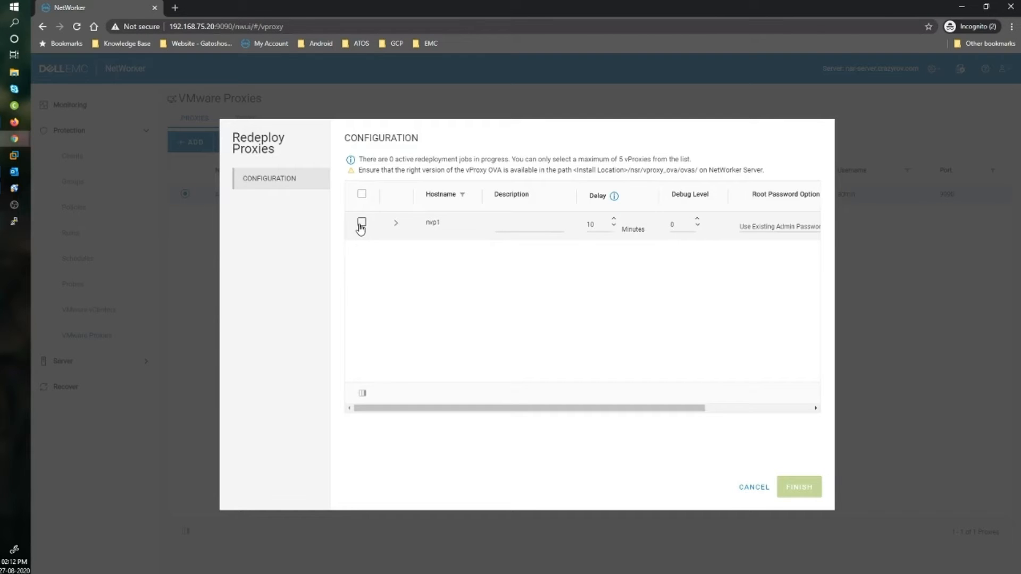
pyautogui.click(361, 222)
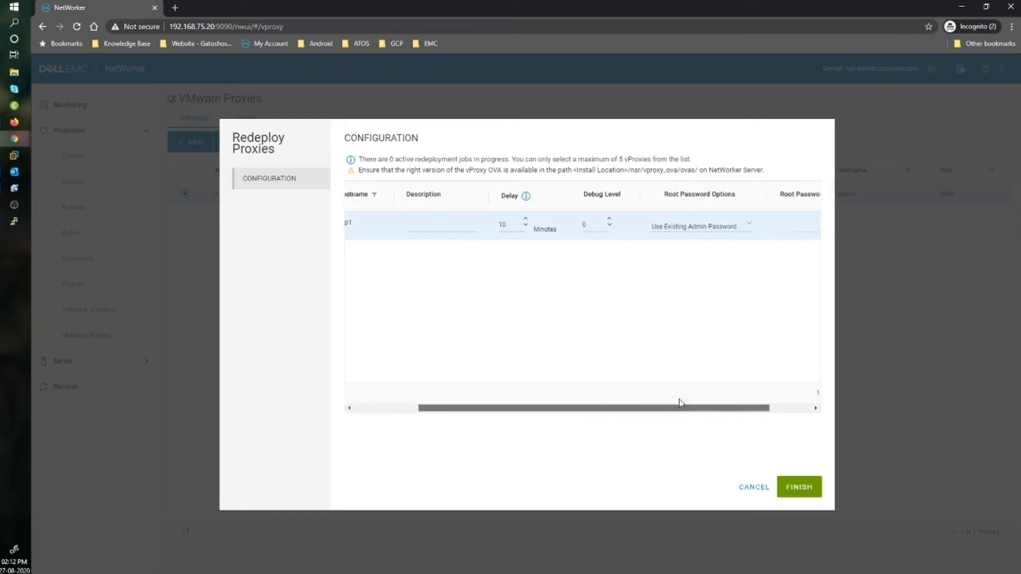
pyautogui.moveTo(681, 408); pyautogui.dragTo(622, 408)
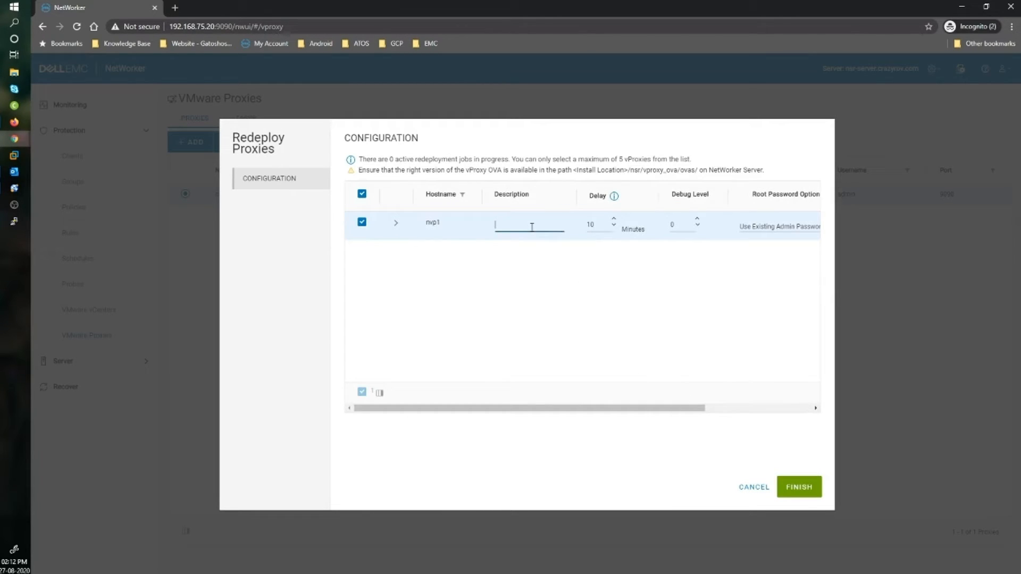
pyautogui.write('Redployed')
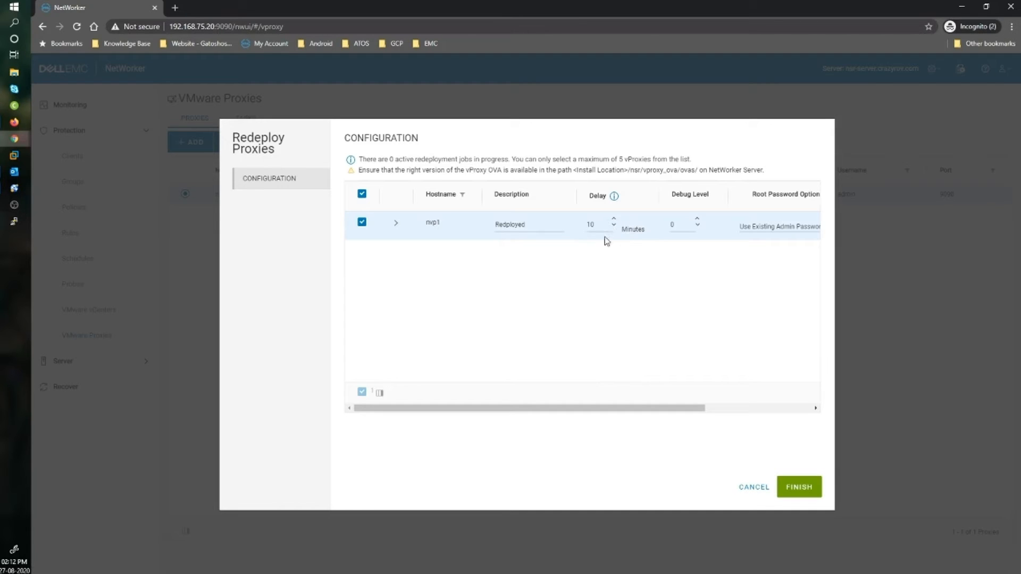
pyautogui.moveTo(610, 230)
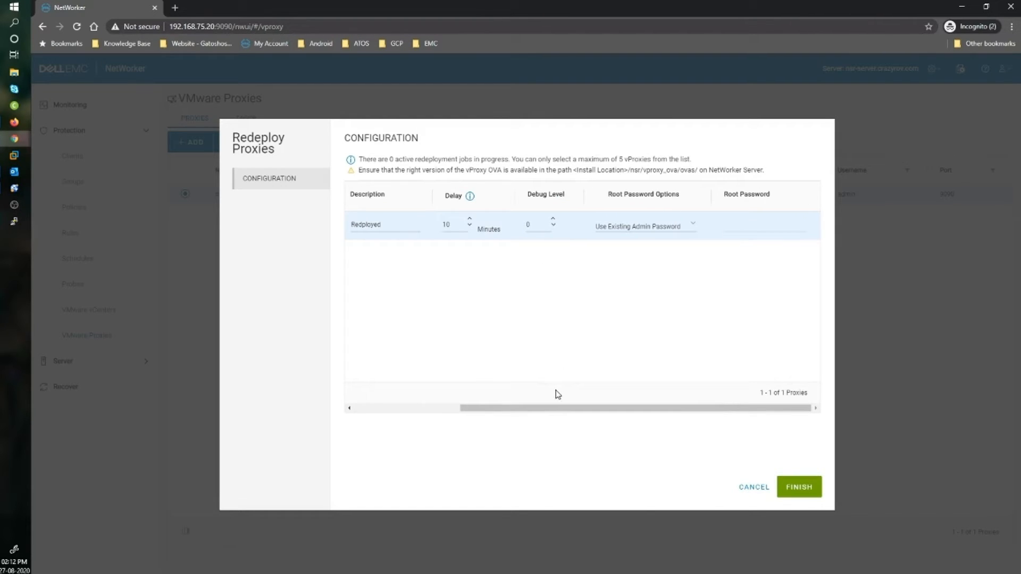
pyautogui.moveTo(687, 215)
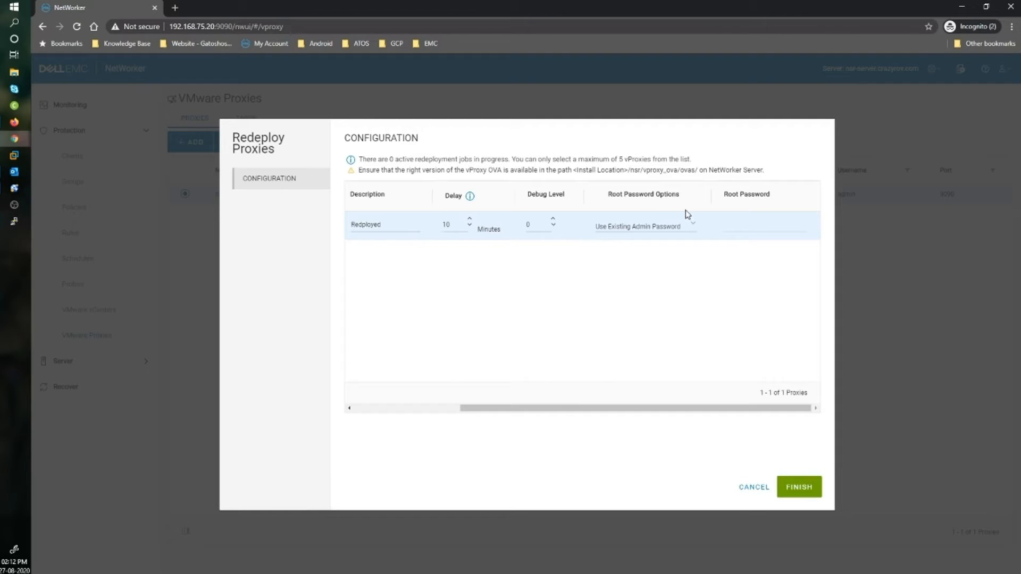
pyautogui.moveTo(629, 212)
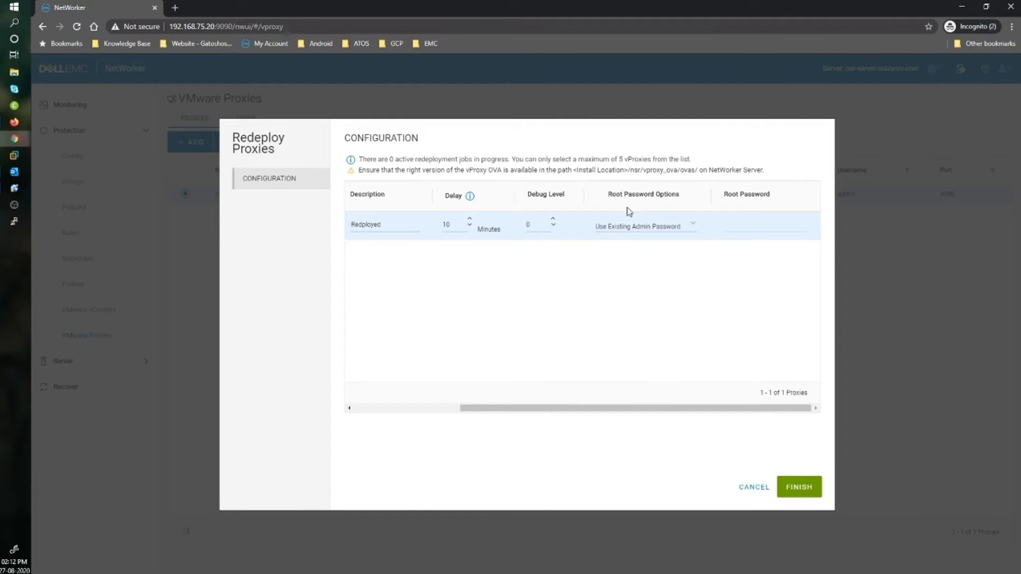
pyautogui.moveTo(634, 208)
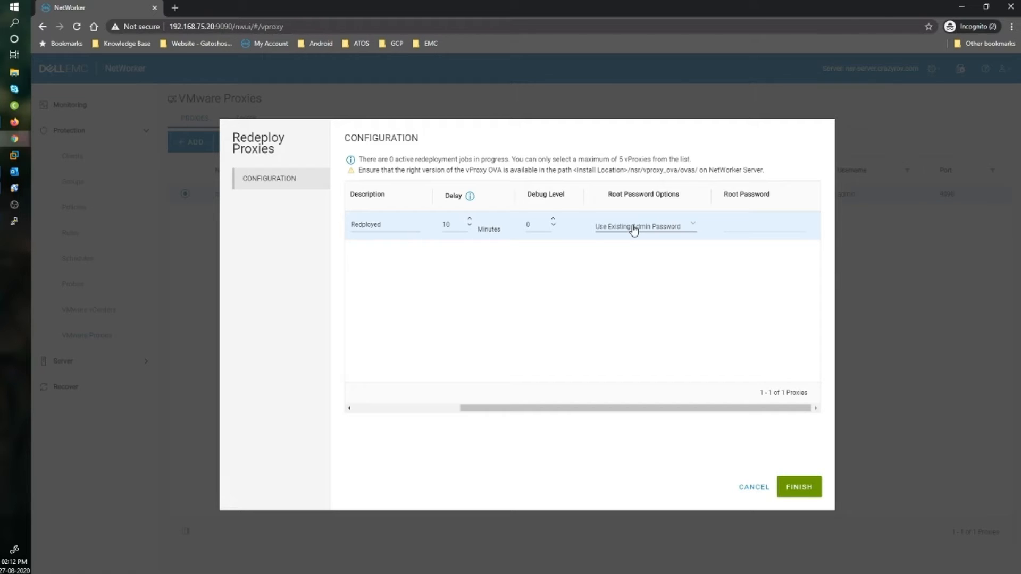
# Keep Use Existing Admin Password as the root password option and finish the redeployment.
pyautogui.click(645, 225)
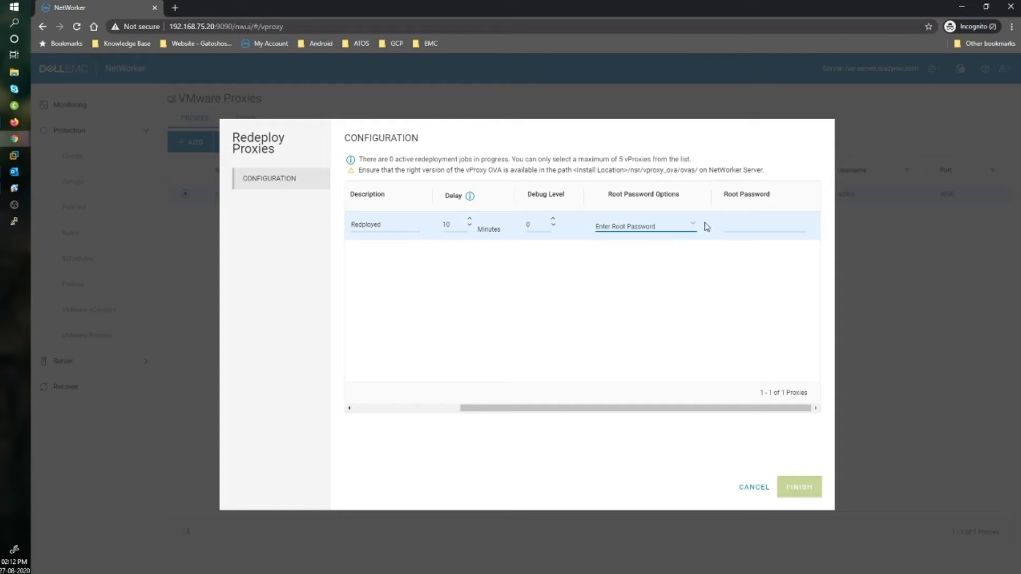
pyautogui.click(644, 226)
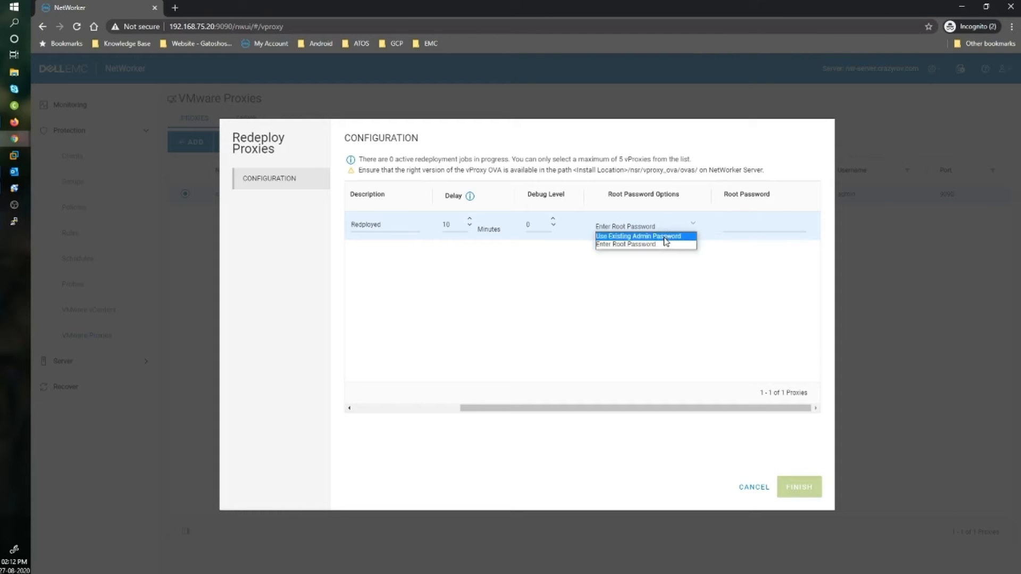
pyautogui.click(638, 236)
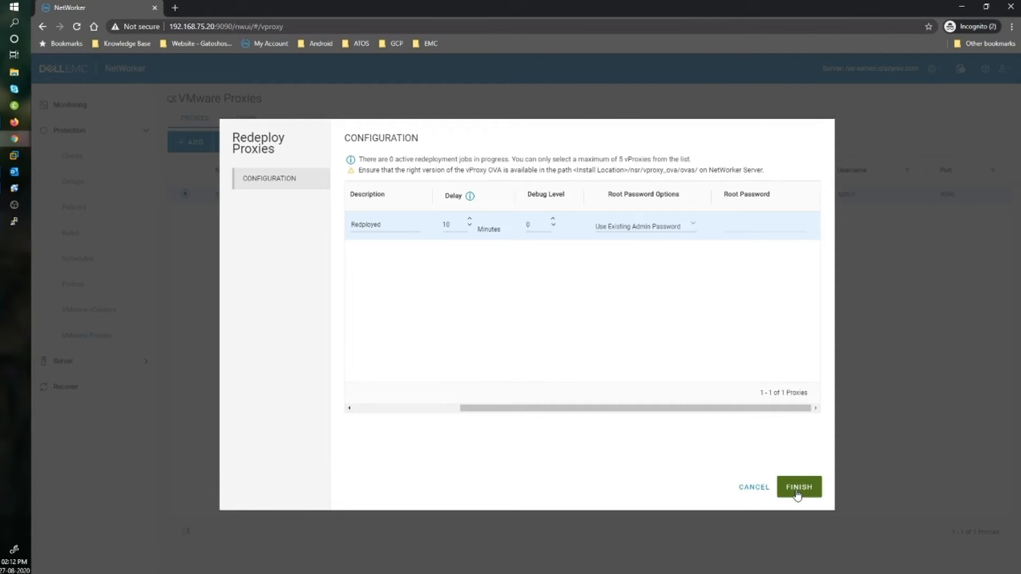
pyautogui.click(799, 487)
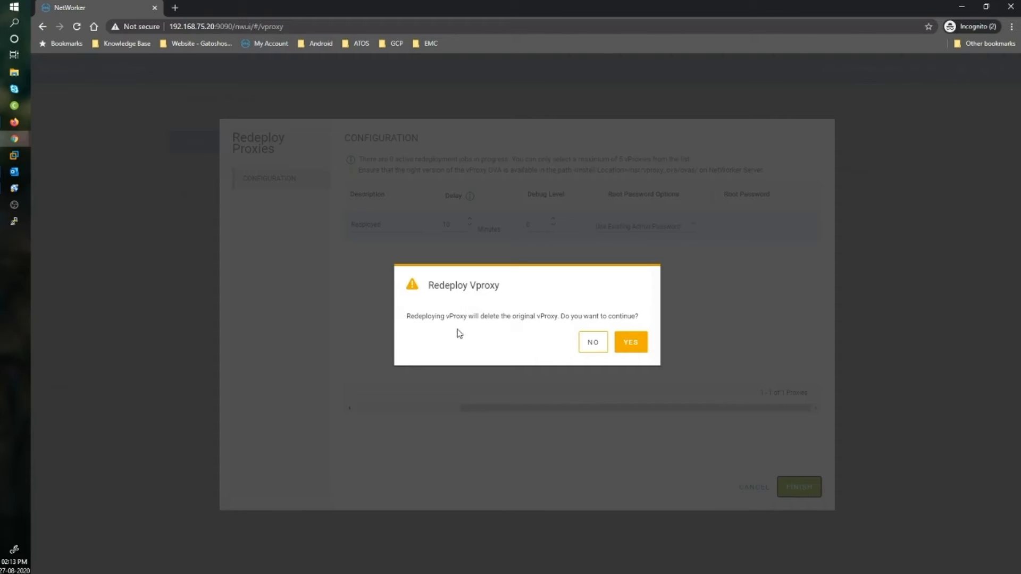
pyautogui.moveTo(480, 329)
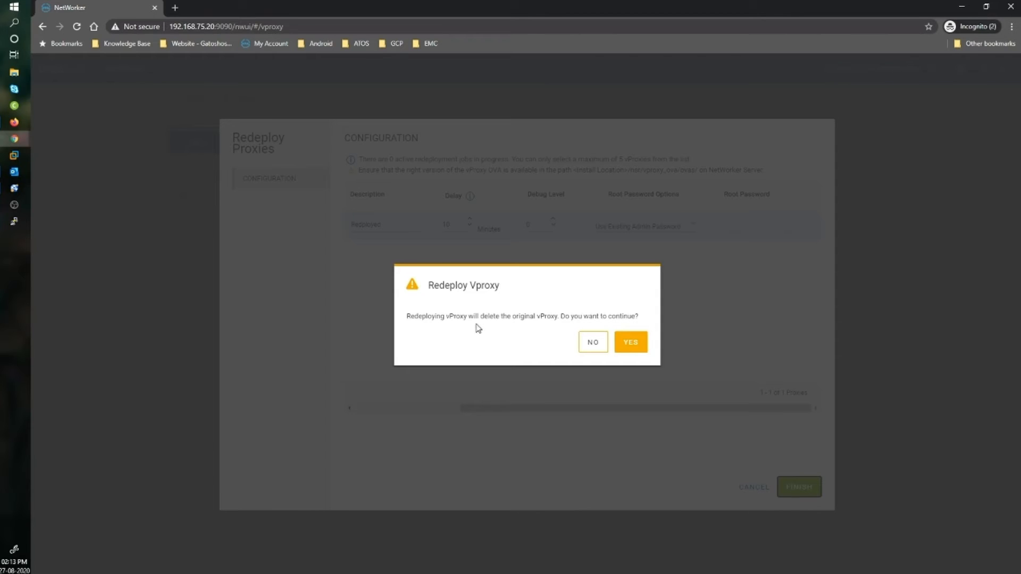
pyautogui.moveTo(630, 342)
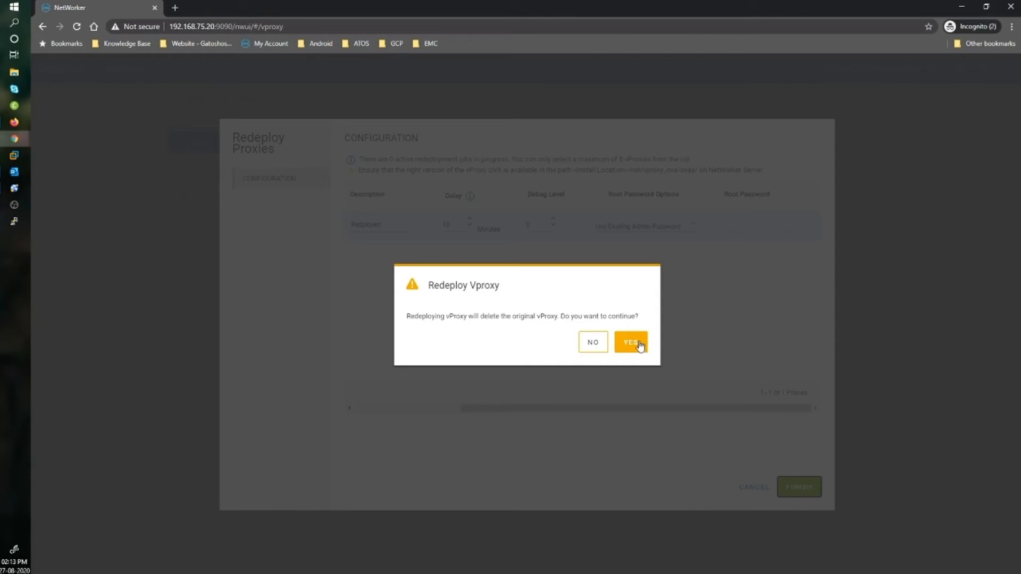
# Confirm the Redeploy Vproxy warning for nvp1 and switch to the Tasks list.
pyautogui.click(630, 342)
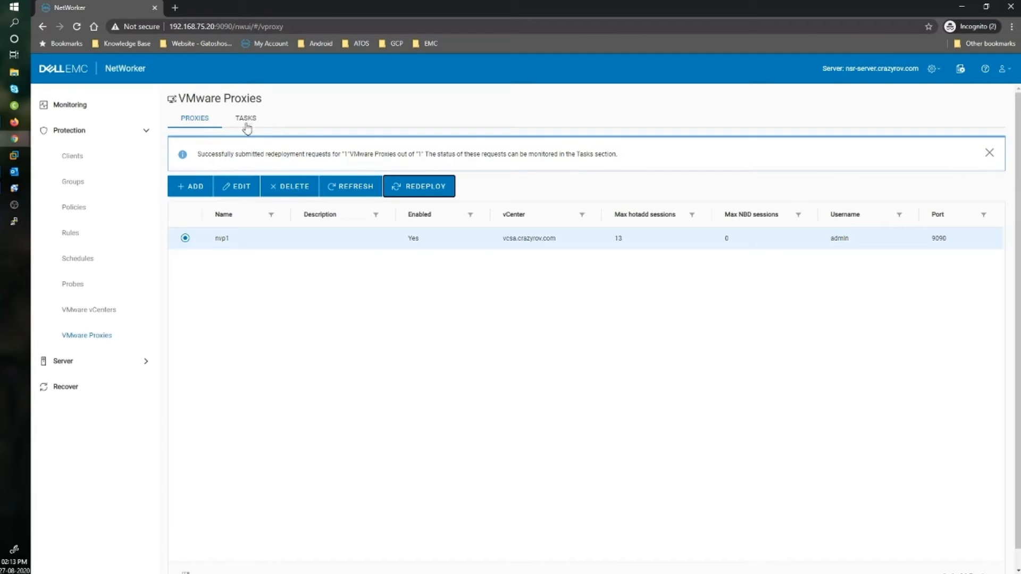
pyautogui.click(246, 118)
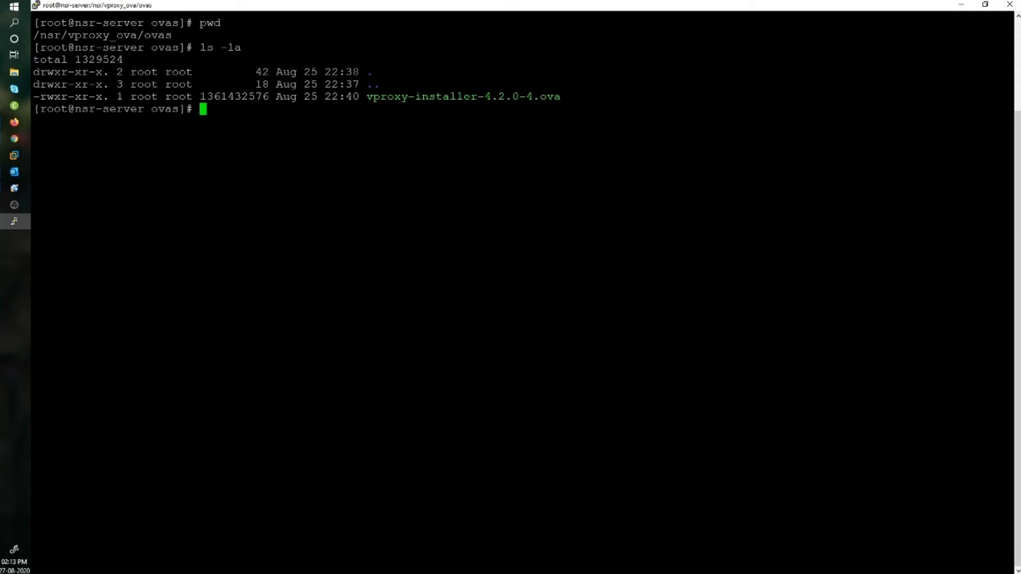
# Change into /nsr/logs/adhoc/nsrvproxy_mgmt and list its contents.
pyautogui.write('cd')
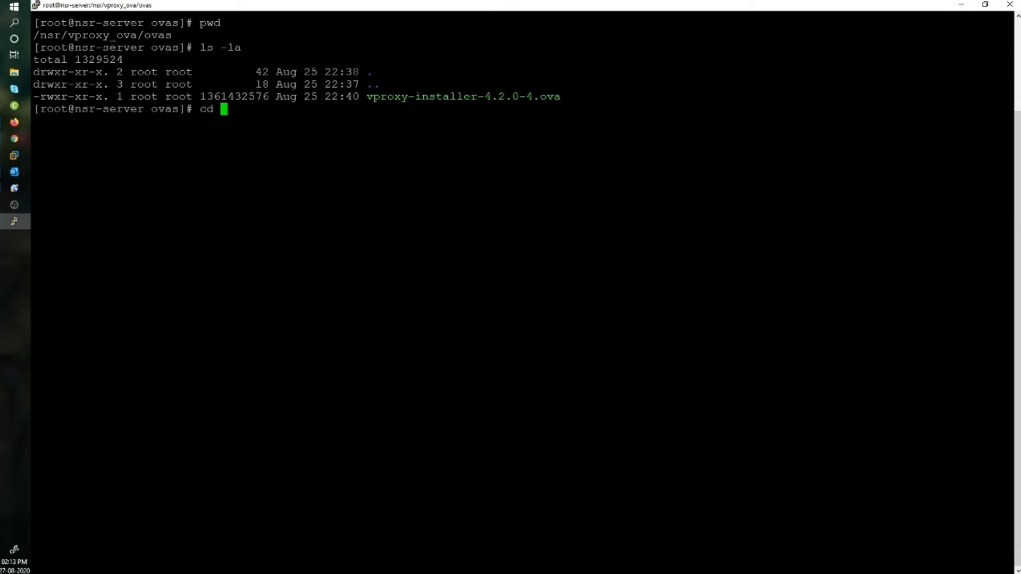
pyautogui.write('/nsr/logs/')
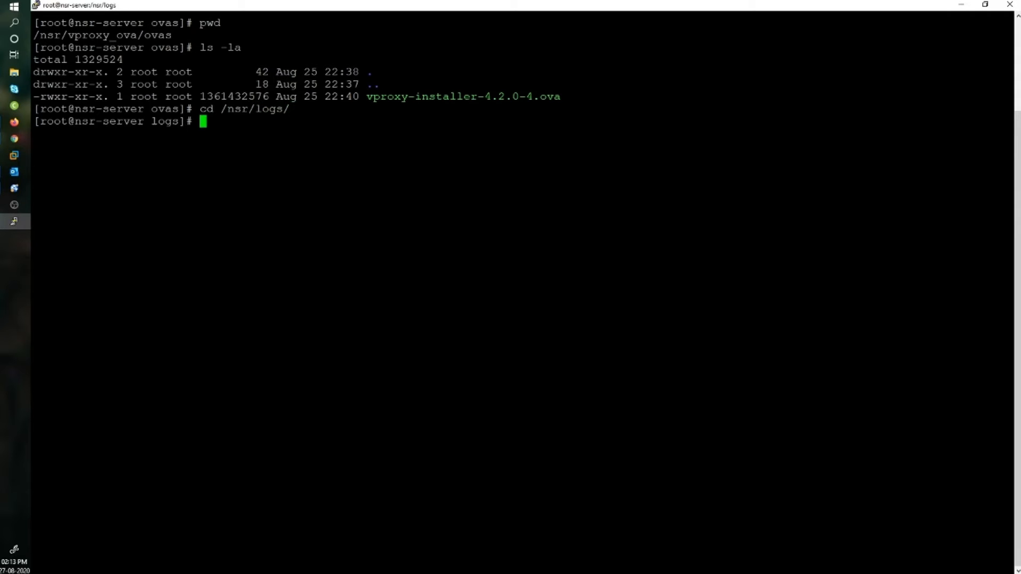
pyautogui.write('ls -la')
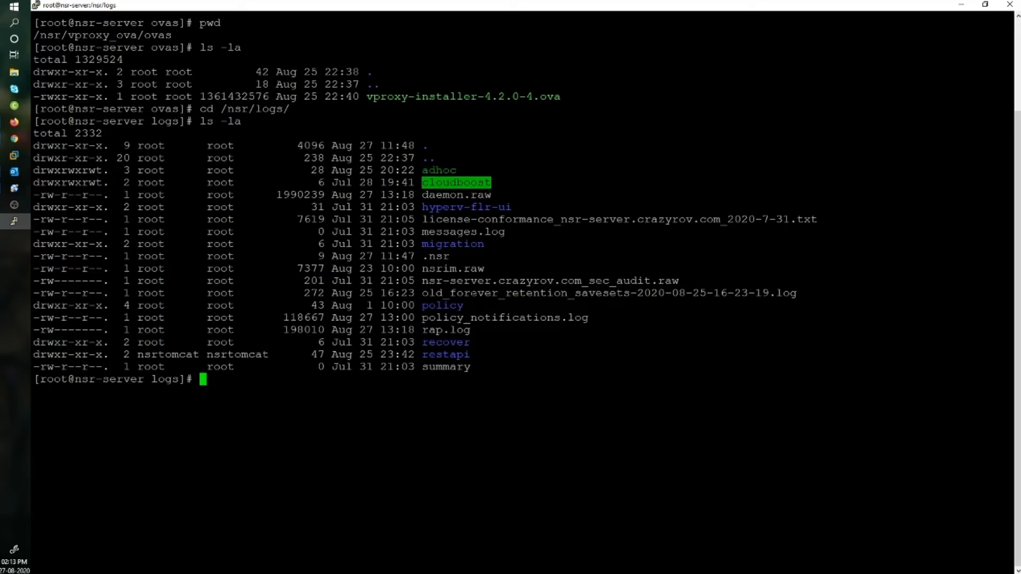
pyautogui.write('cd adhoc/')
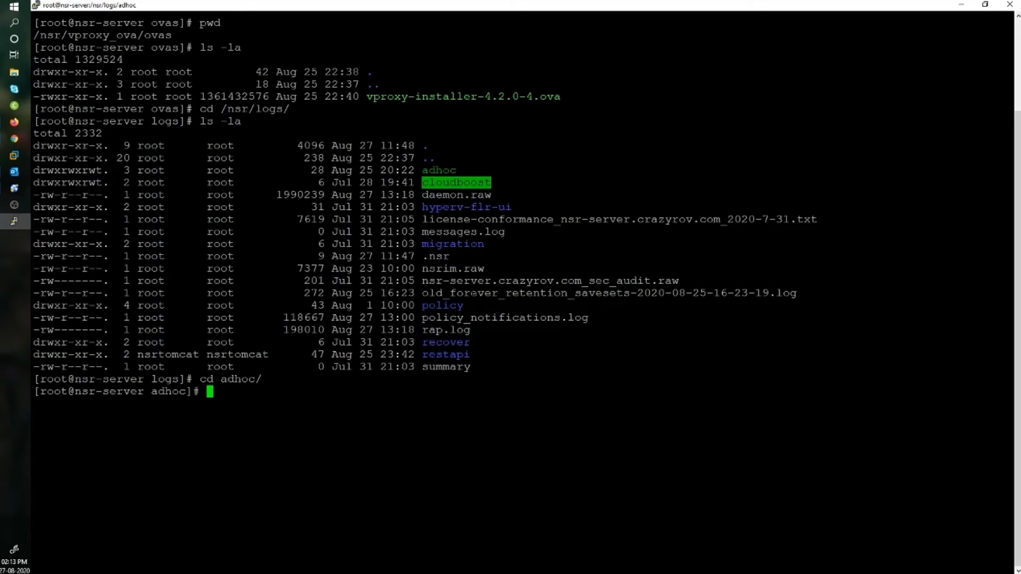
pyautogui.write('cd nsrvproxy_mgmt/')
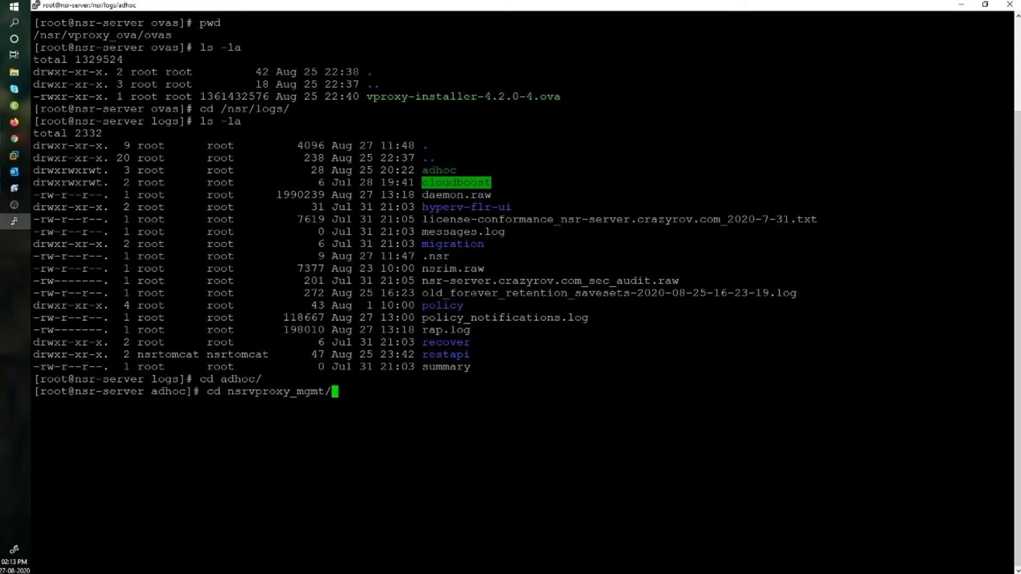
pyautogui.write('ls')
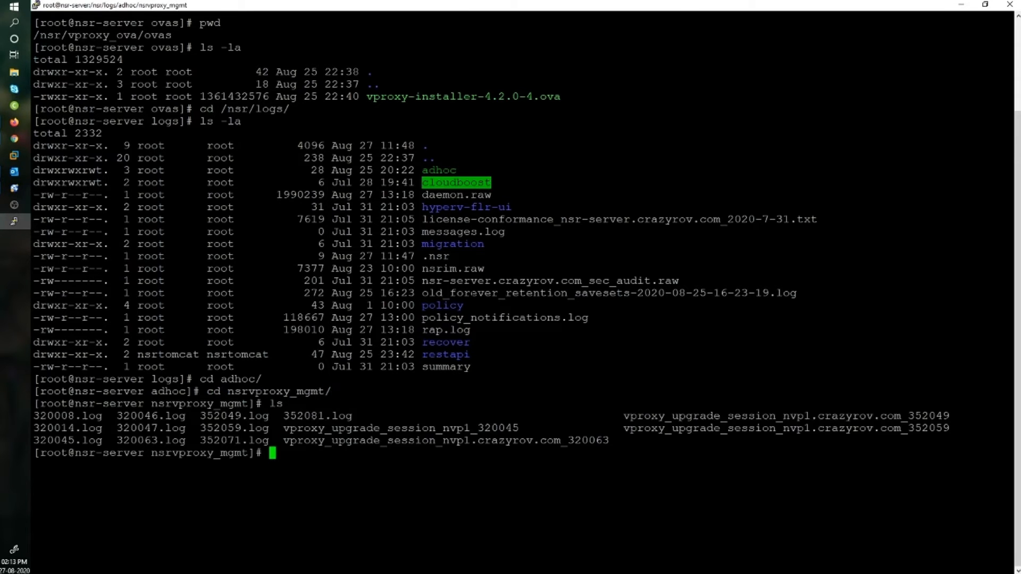
pyautogui.write('ls -la')
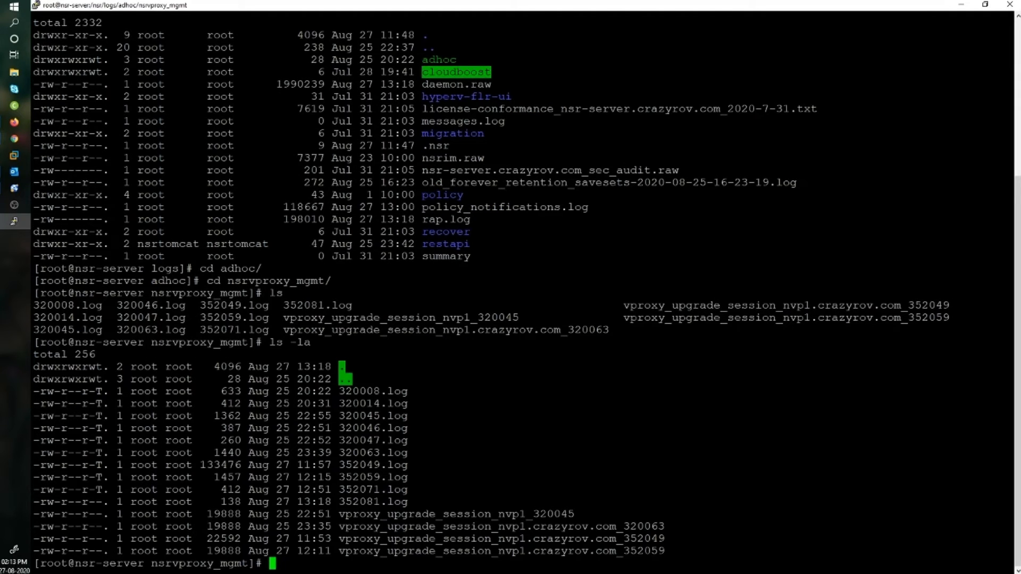
# Check the date, list by time with ls -ltr, and pick the newest log 352081.log for tail -f.
pyautogui.write('date')
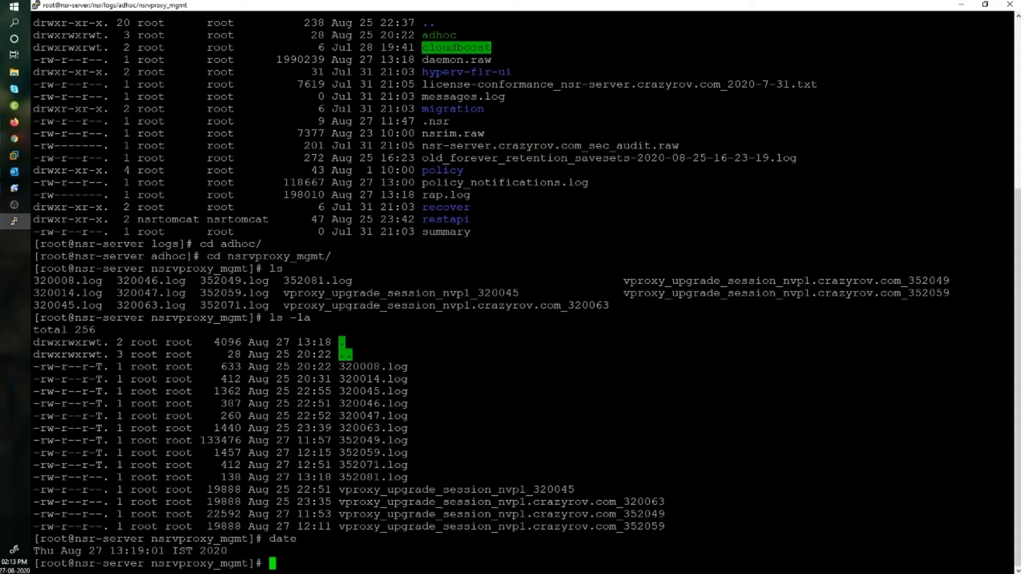
pyautogui.write('ls -ltr')
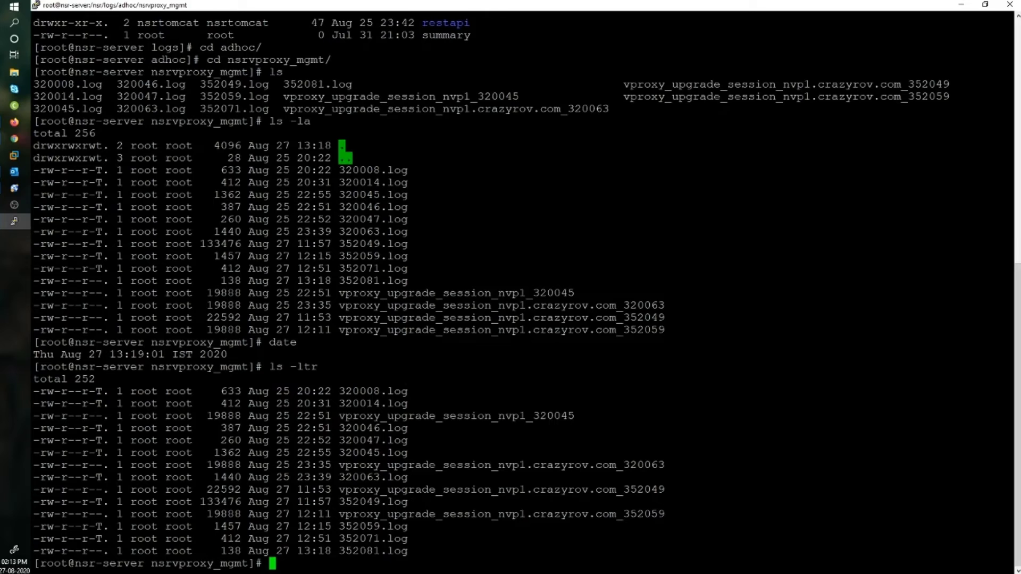
pyautogui.doubleClick(372, 551)
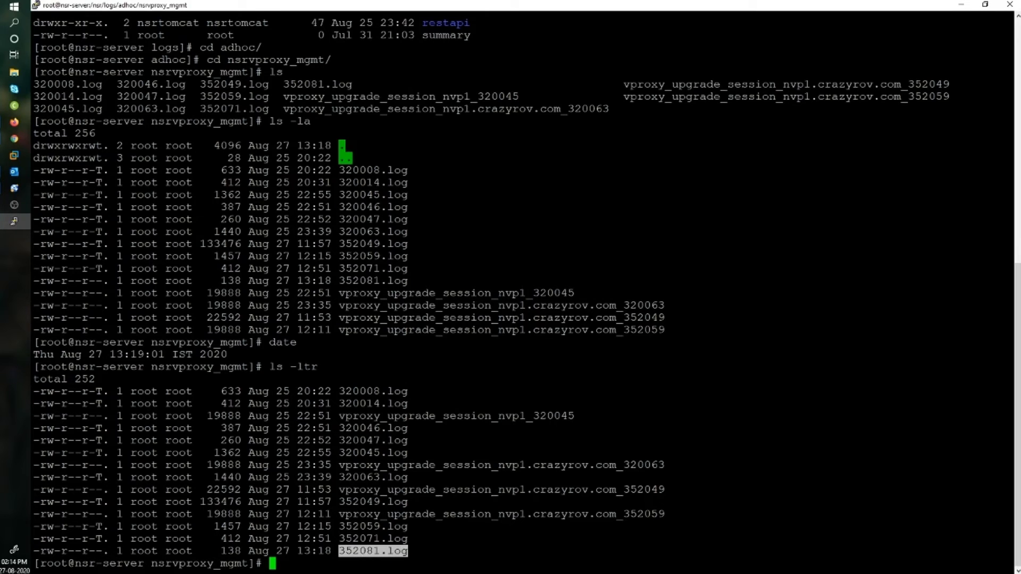
pyautogui.write('tail -f')
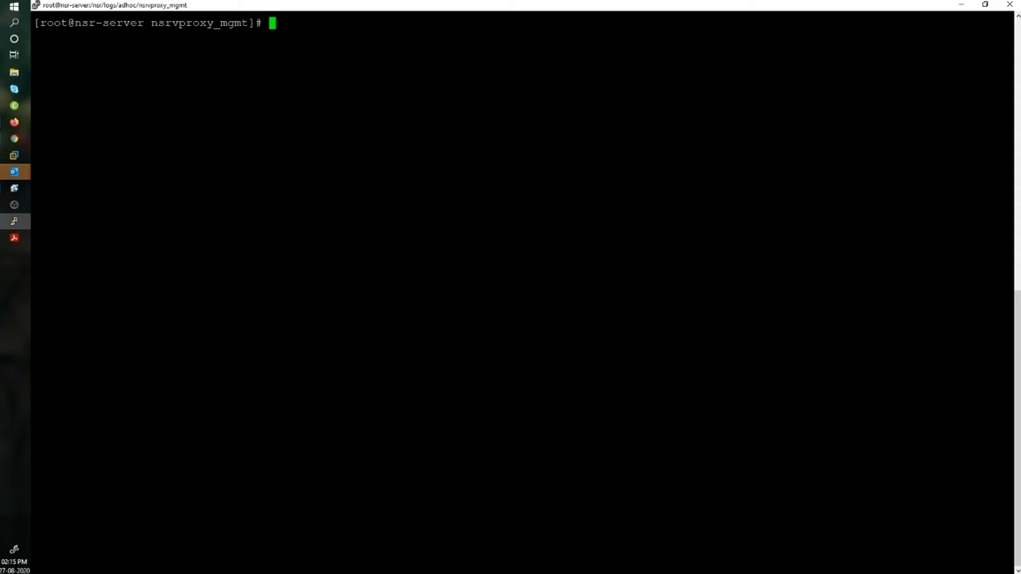
# Change into /opt/nsr/vproxy/logs/nsrvisd/.
pyautogui.write('/opt/')
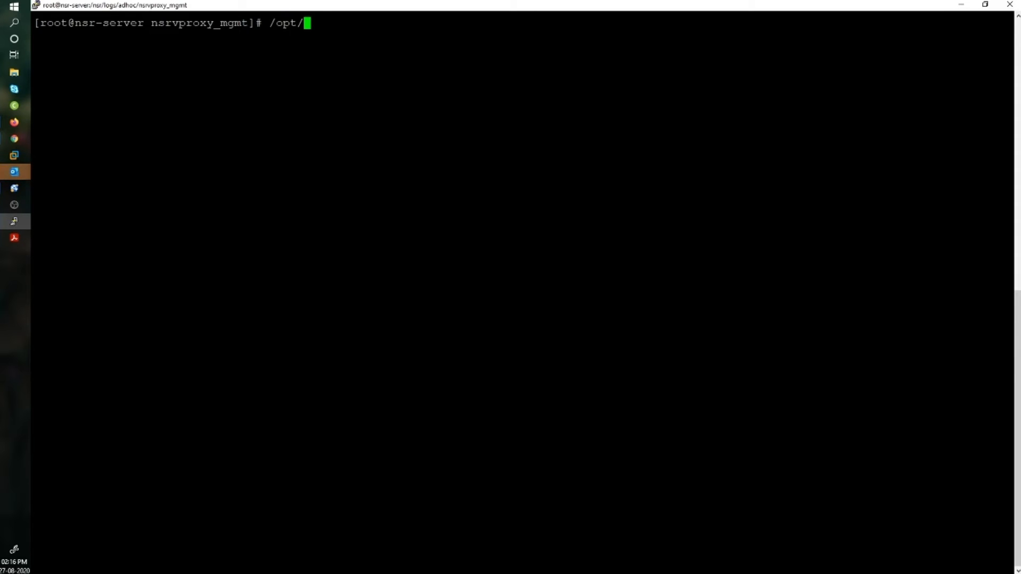
pyautogui.write('nsr/v')
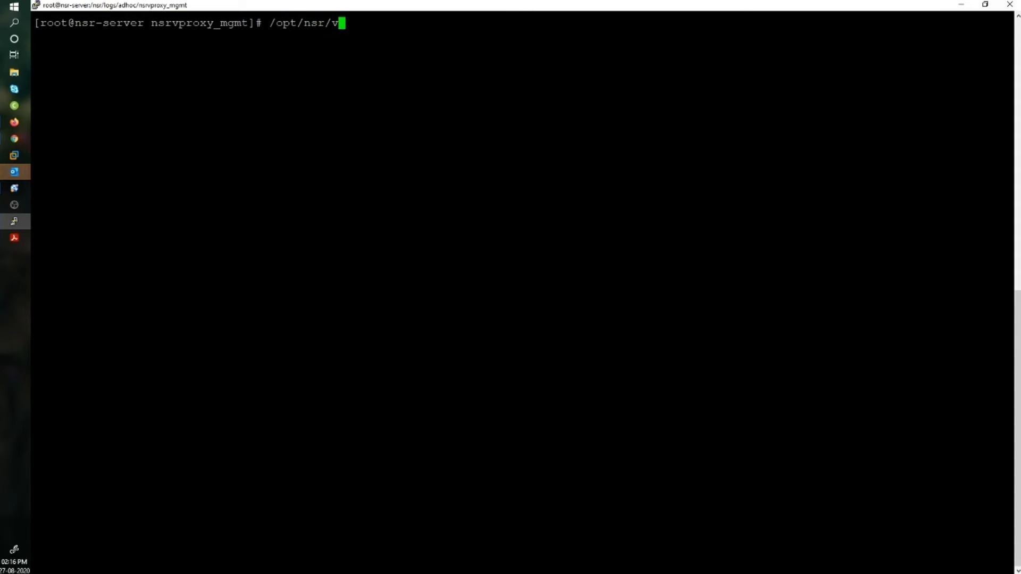
pyautogui.write('proxy/lo')
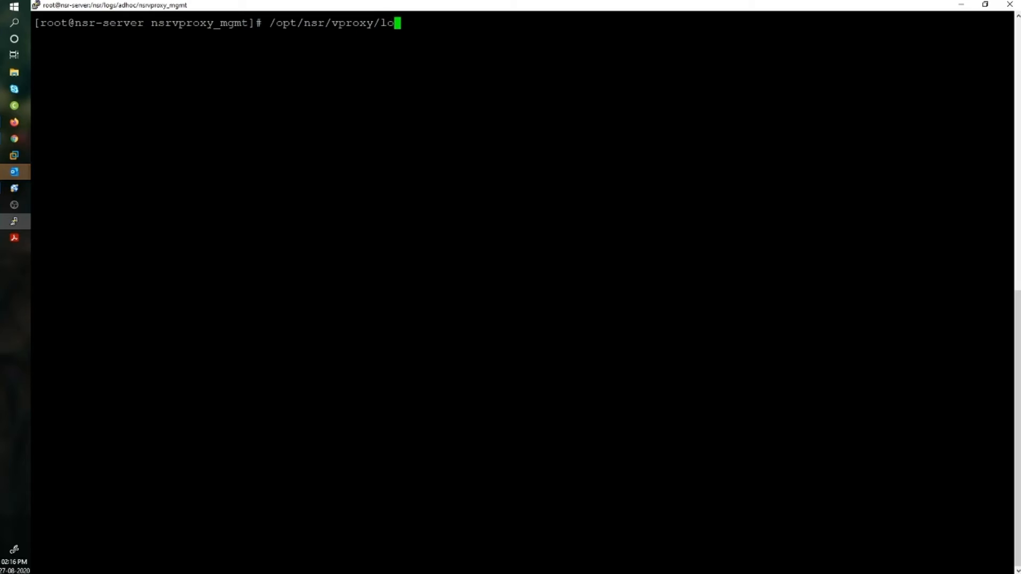
pyautogui.write('gs/')
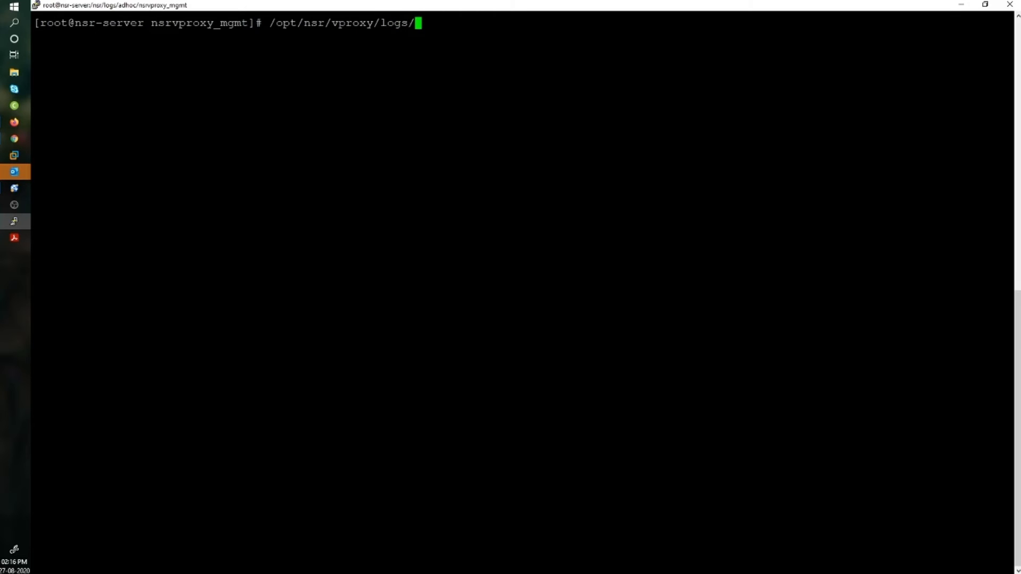
pyautogui.write('nsrvisd/')
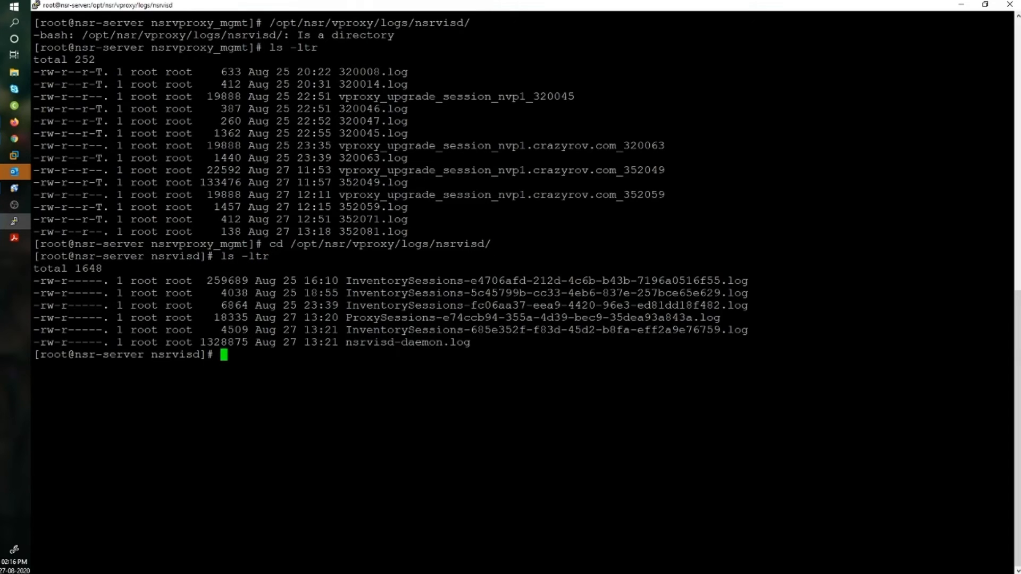
# Follow nsrvisd-daemon.log live with tail -f.
pyautogui.write('tail -')
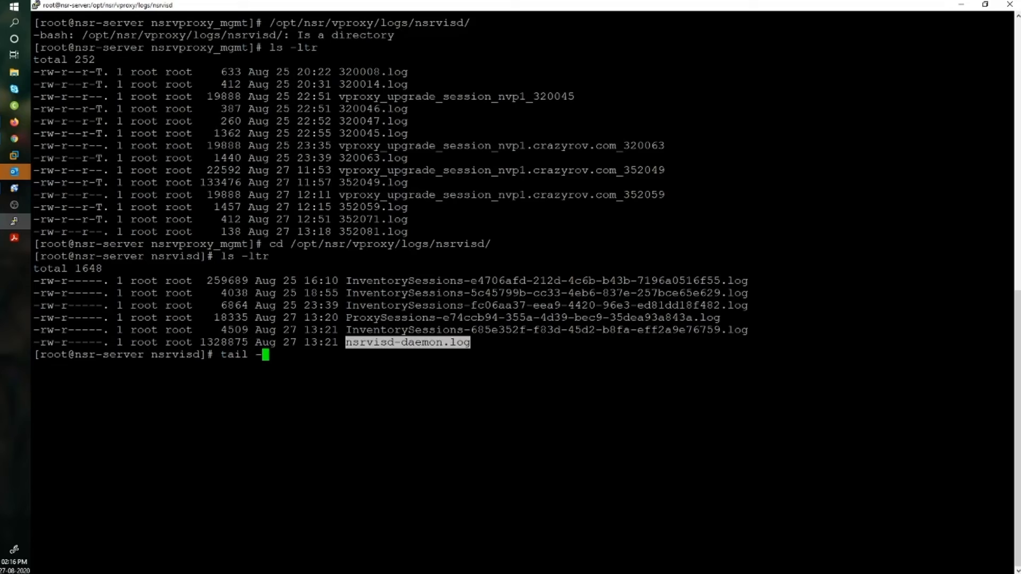
pyautogui.write('f')
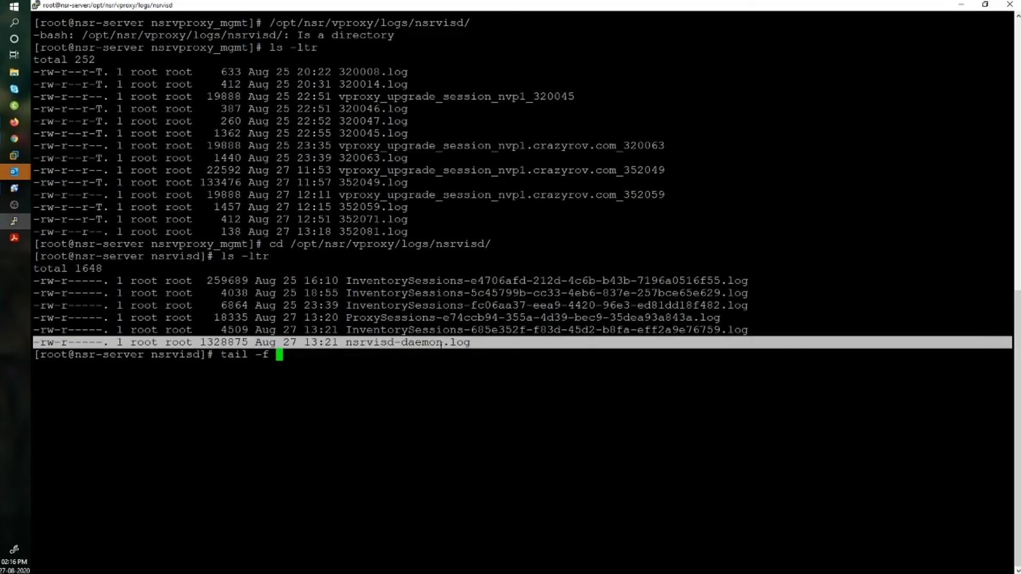
pyautogui.write('nsrvisd-daemon.log')
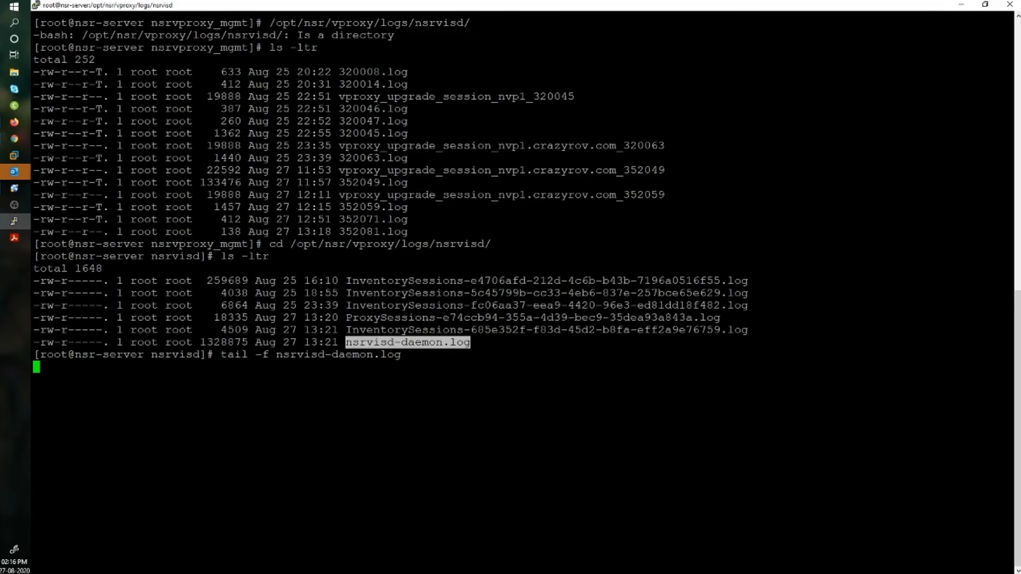
pyautogui.press('Return')
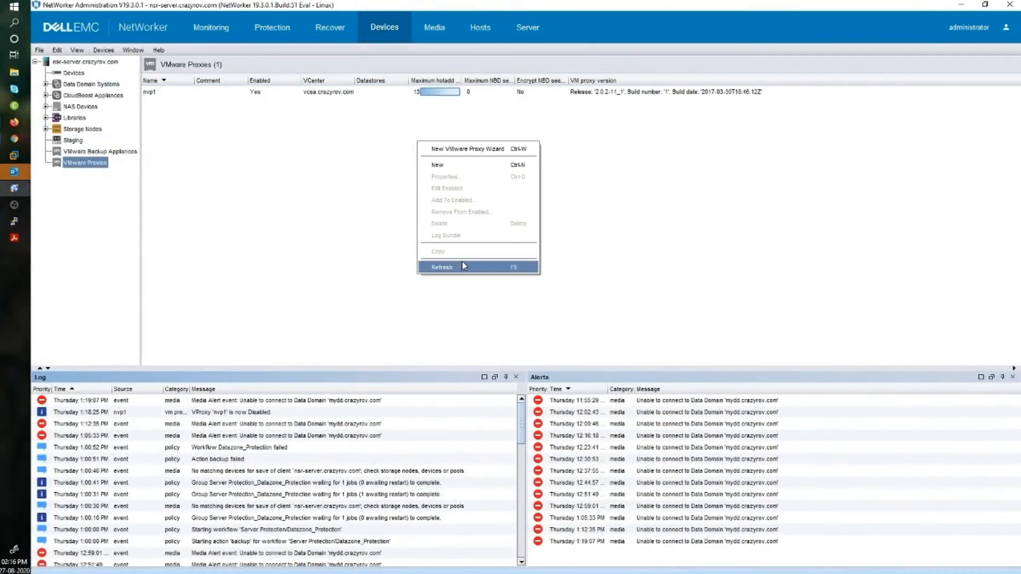
# Refresh the VMware Proxies pane so nvp1 shows as disabled.
pyautogui.click(442, 267)
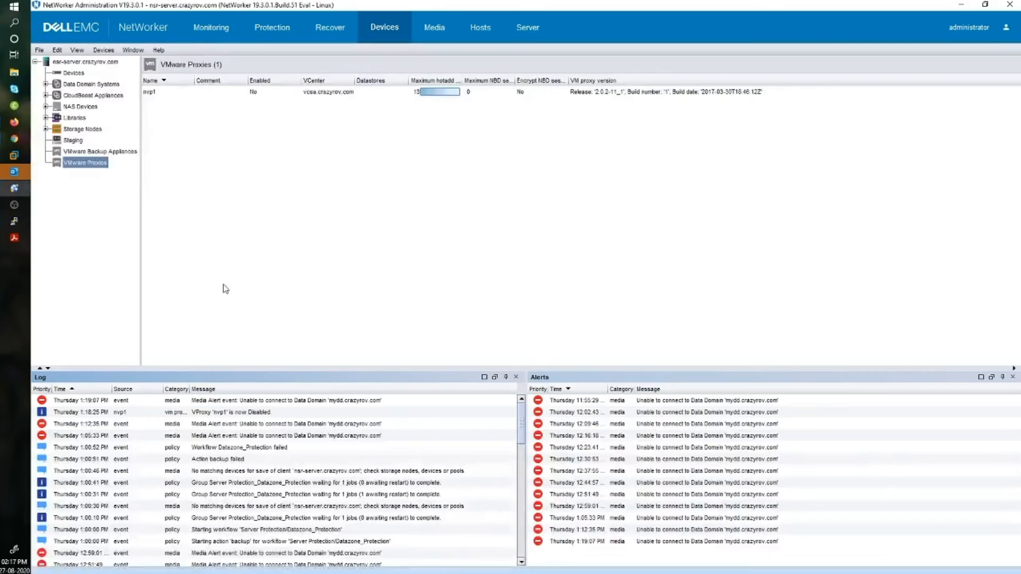
pyautogui.moveTo(632, 238)
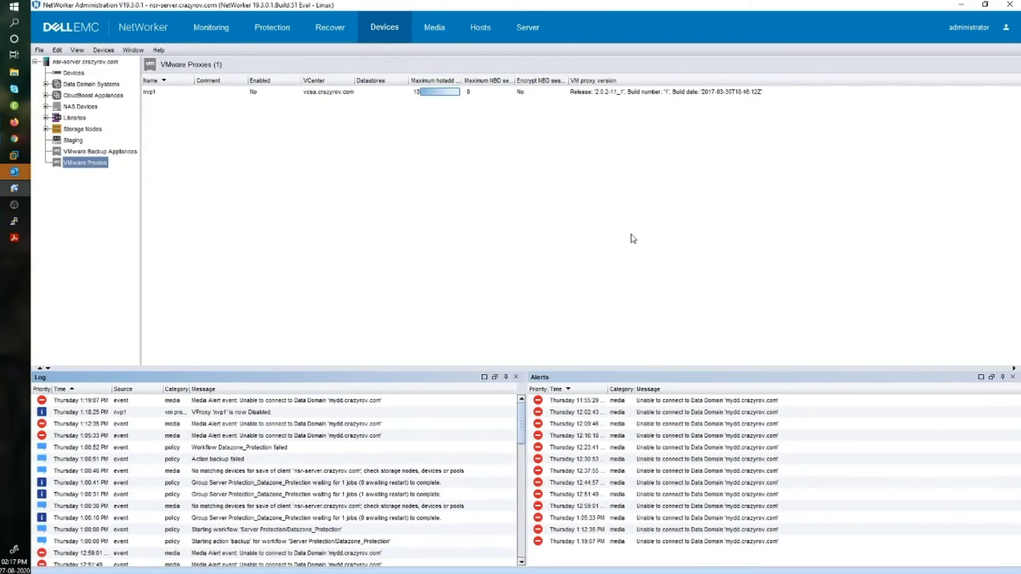
pyautogui.moveTo(791, 221)
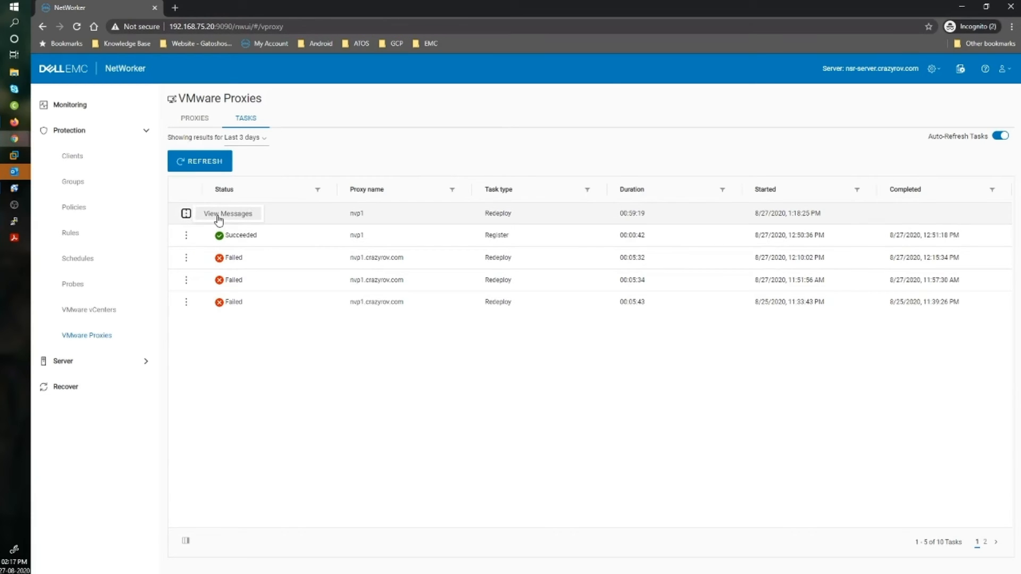
# View the running nvp1 redeploy task's messages and its full log with the redeploy command, then close it.
pyautogui.click(228, 214)
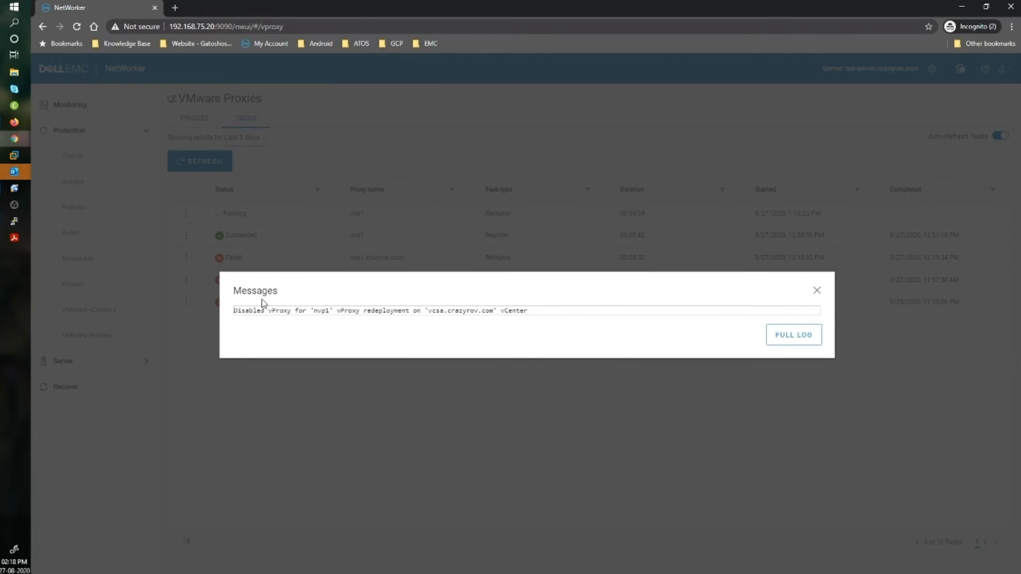
pyautogui.moveTo(529, 314)
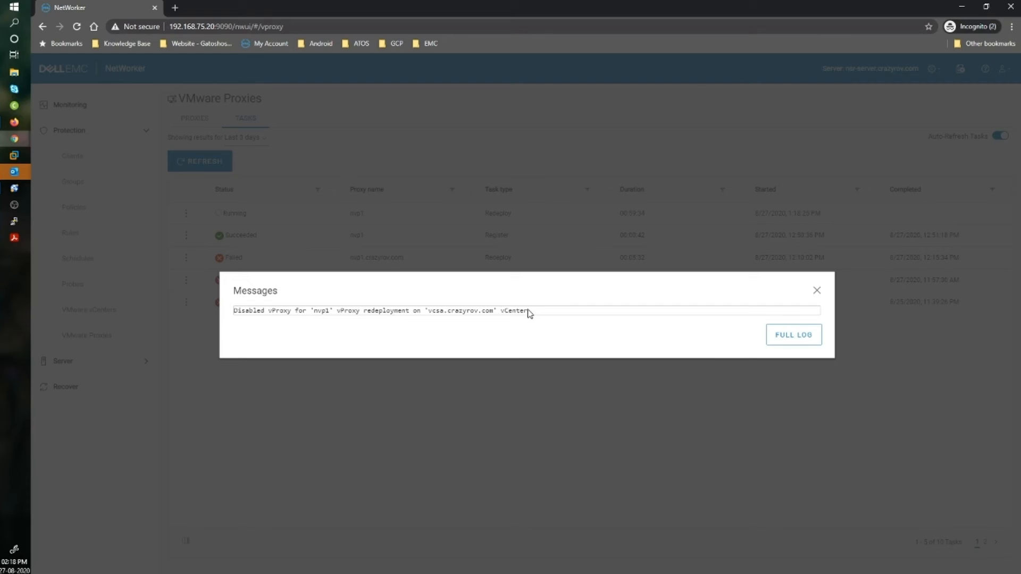
pyautogui.click(793, 334)
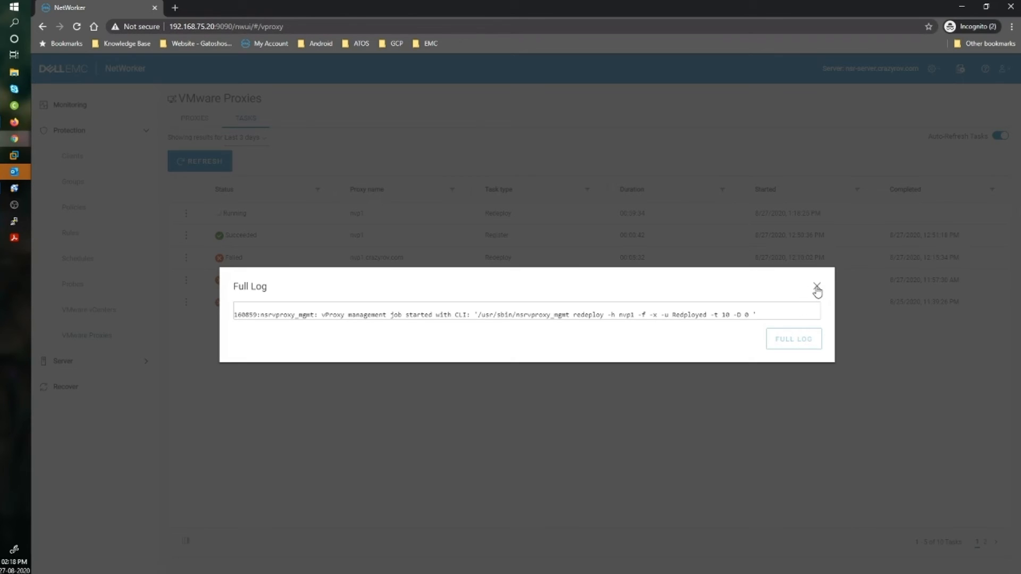
pyautogui.click(817, 287)
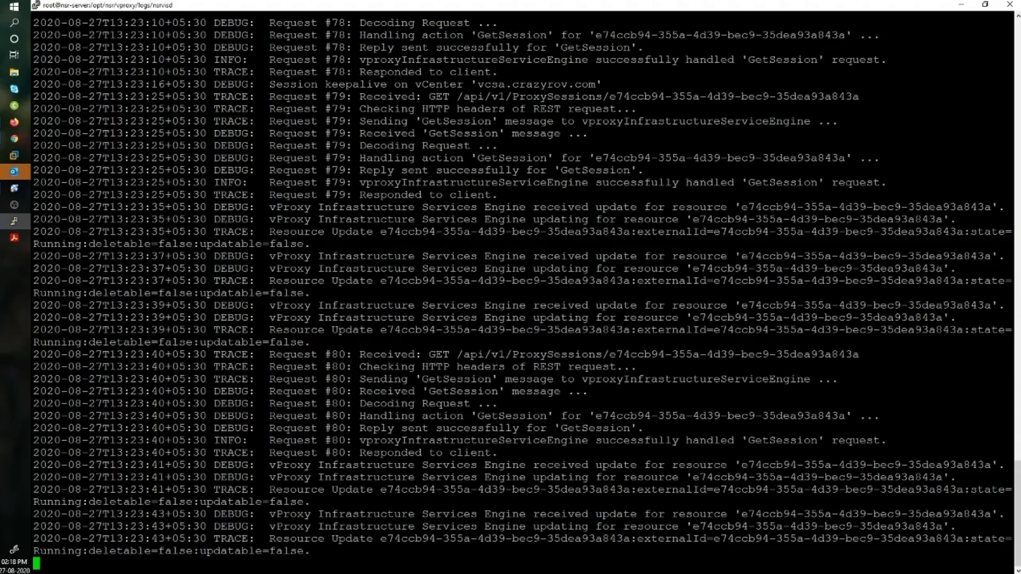
pyautogui.scroll(-3)
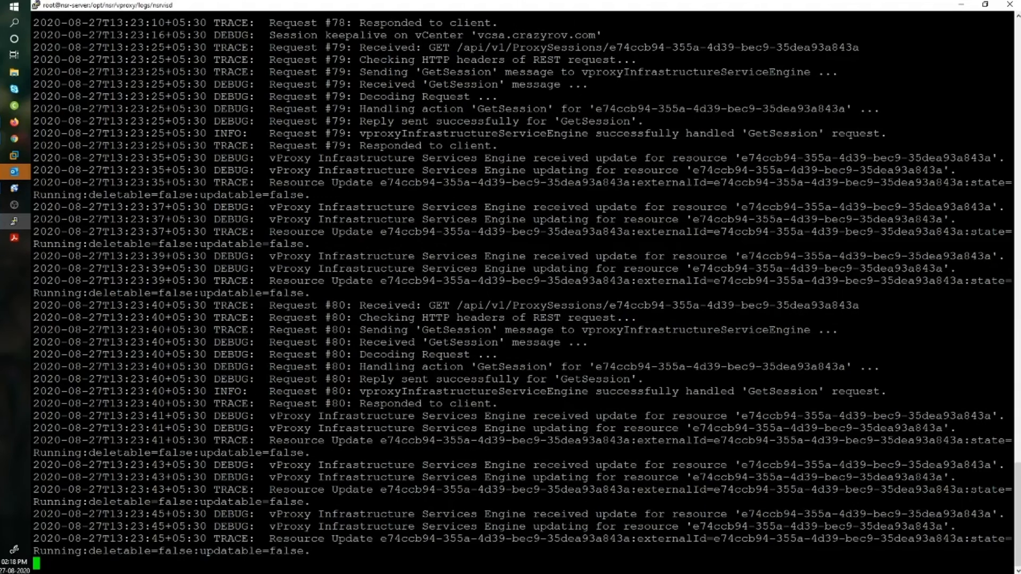
pyautogui.scroll(-3)
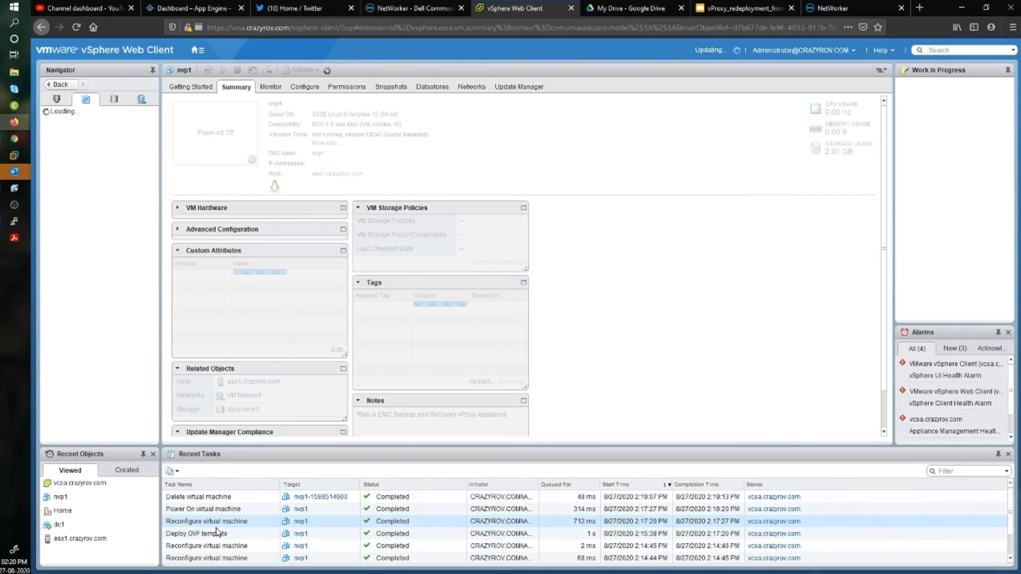
pyautogui.click(269, 86)
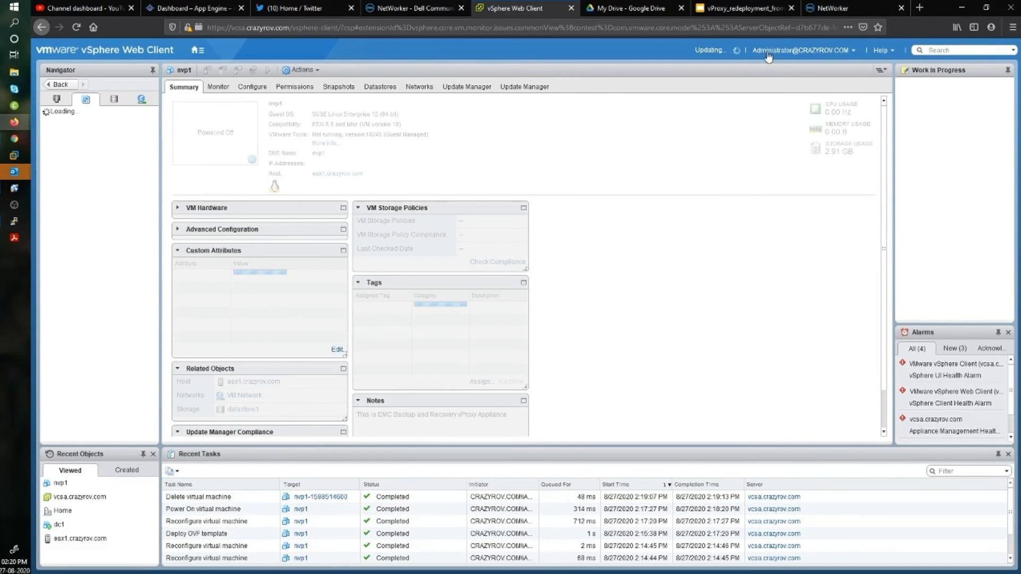
pyautogui.moveTo(768, 56)
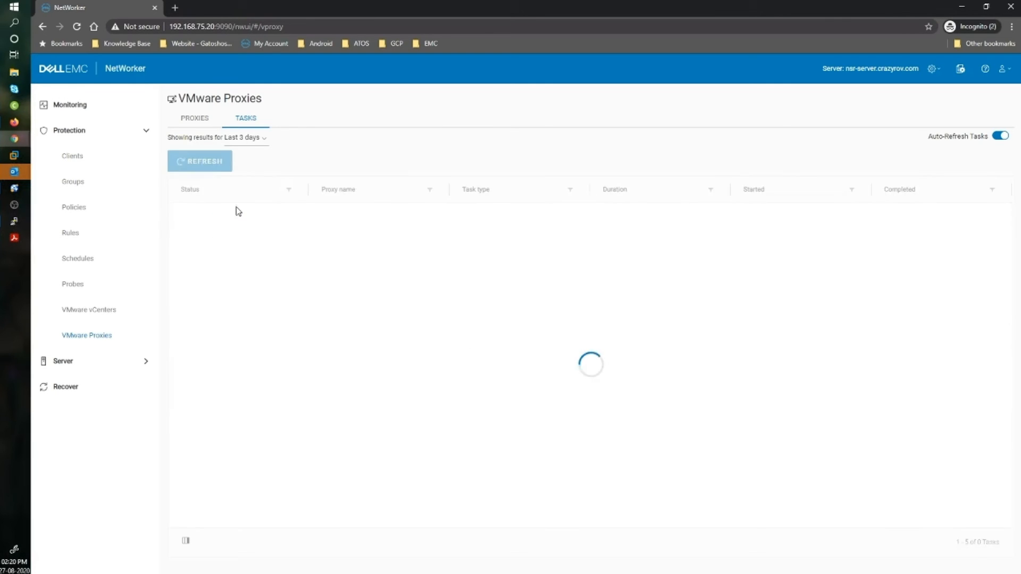
# Reload the VMware Proxies Tasks list showing the nvp1 redeploy still running.
pyautogui.click(200, 161)
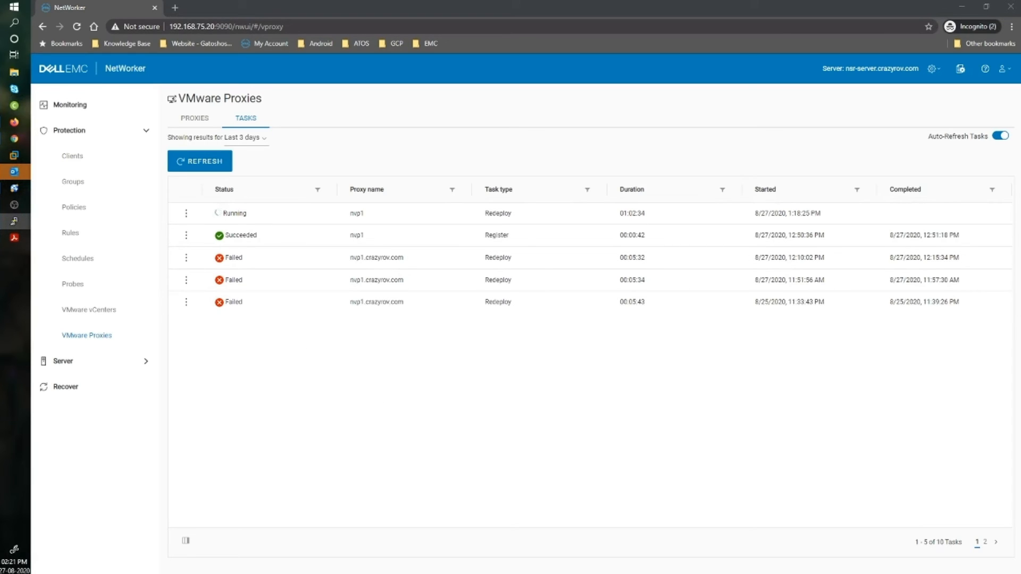
pyautogui.moveTo(496, 379)
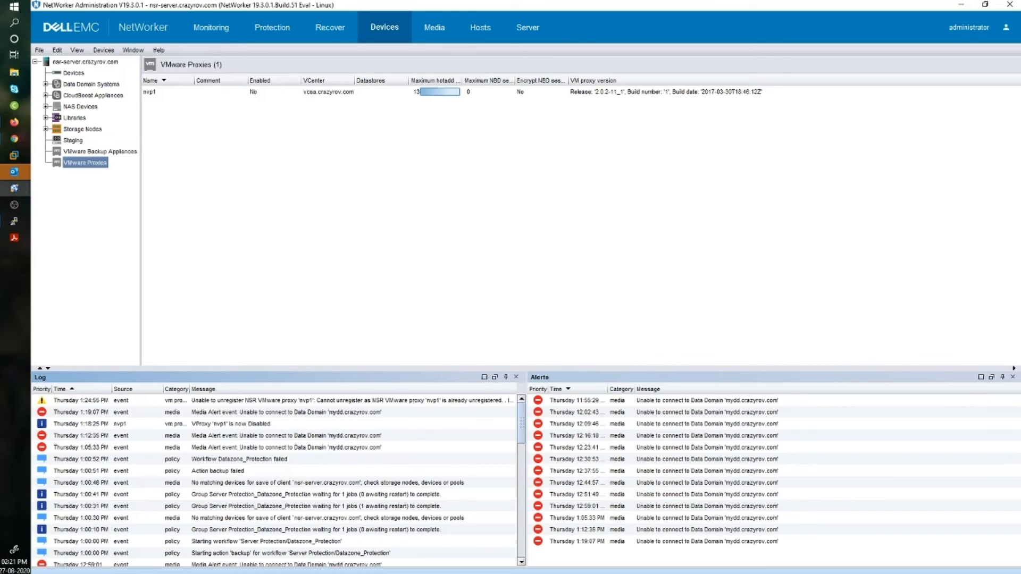
pyautogui.moveTo(336, 403)
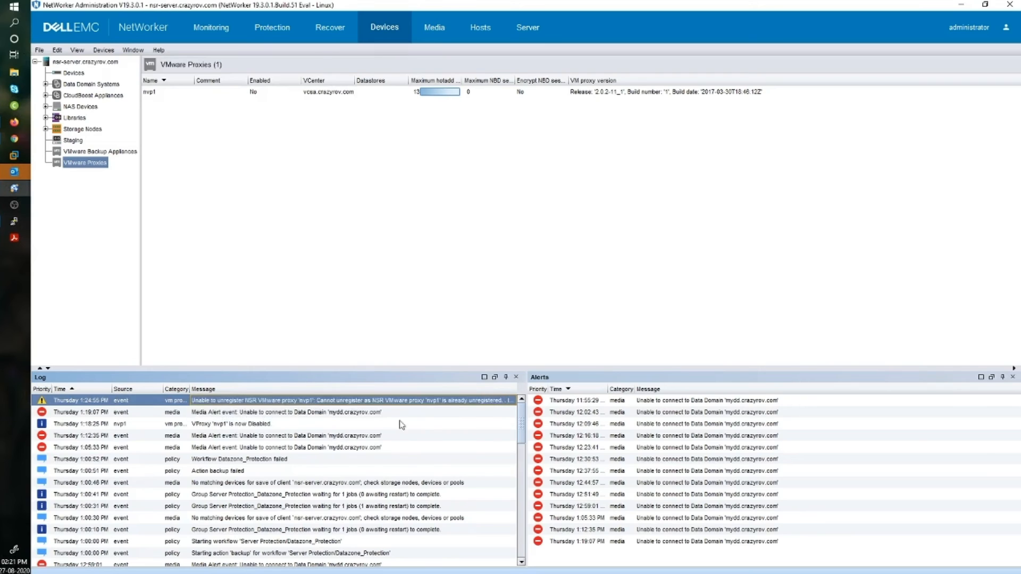
# Refresh the VMware Proxies list so the old nvp1 entry disappears, leaving zero proxies.
pyautogui.rightClick(292, 190)
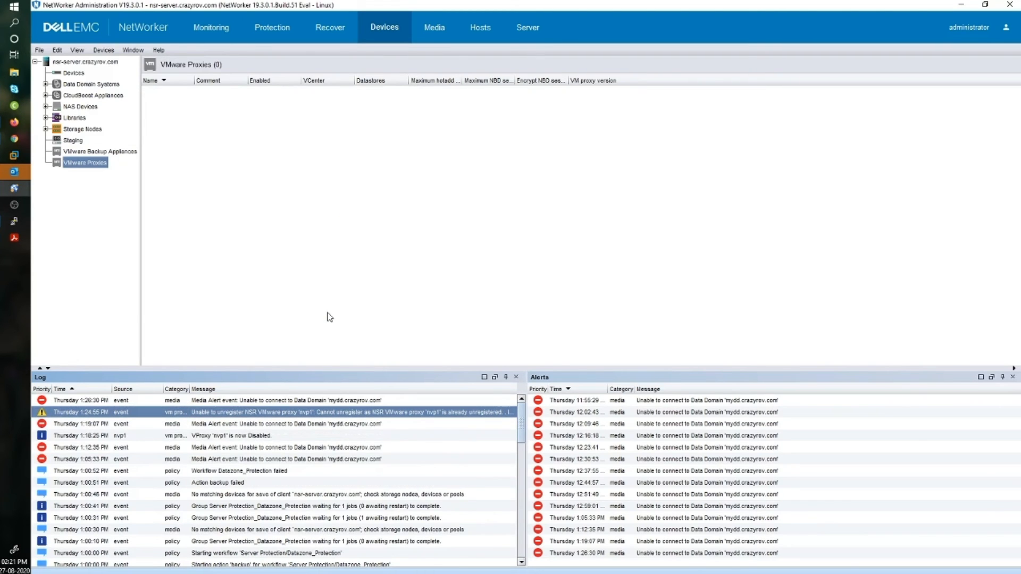
pyautogui.moveTo(285, 408)
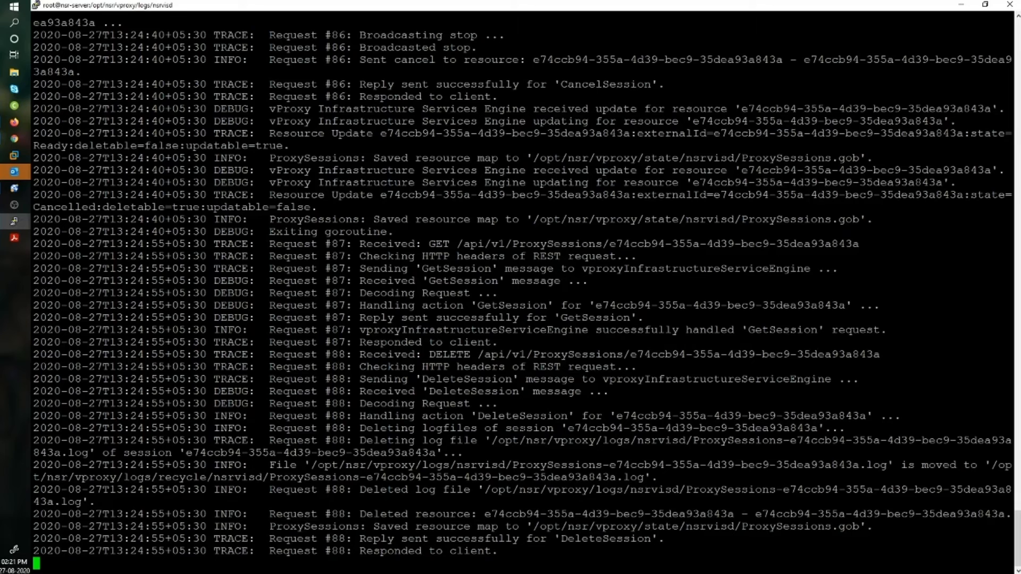
# Stop the log tail and list /nsr/logs/adhoc/nsrvproxy_mgmt with ls -ltr, newest log last.
pyautogui.write('c')
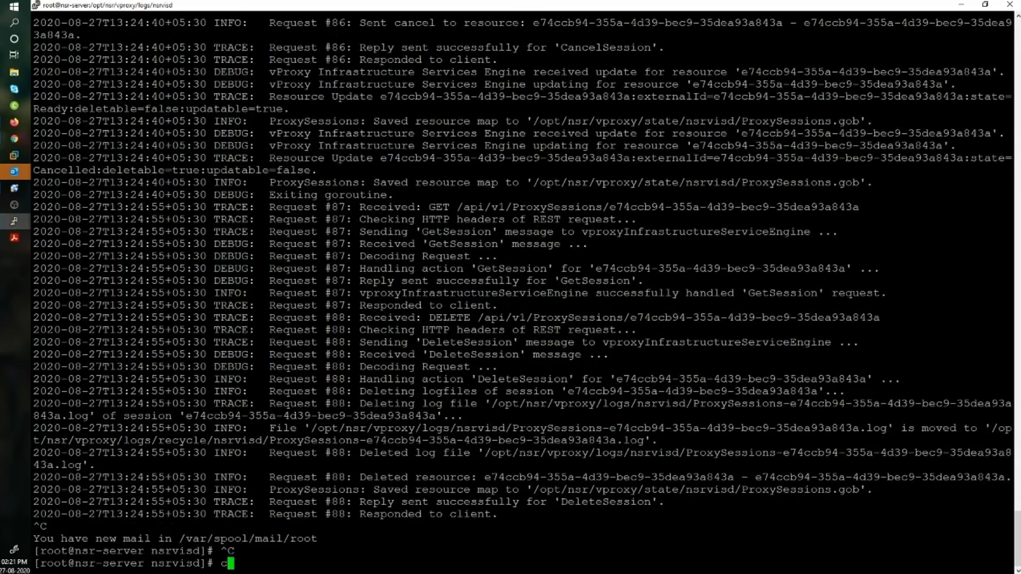
pyautogui.write('d /nsr/lo')
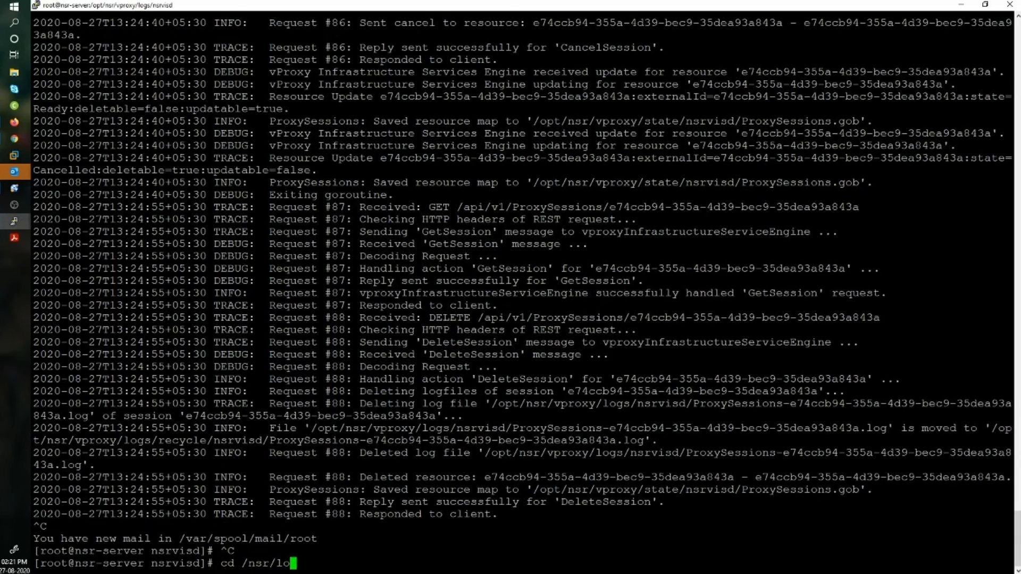
pyautogui.press('Tab')
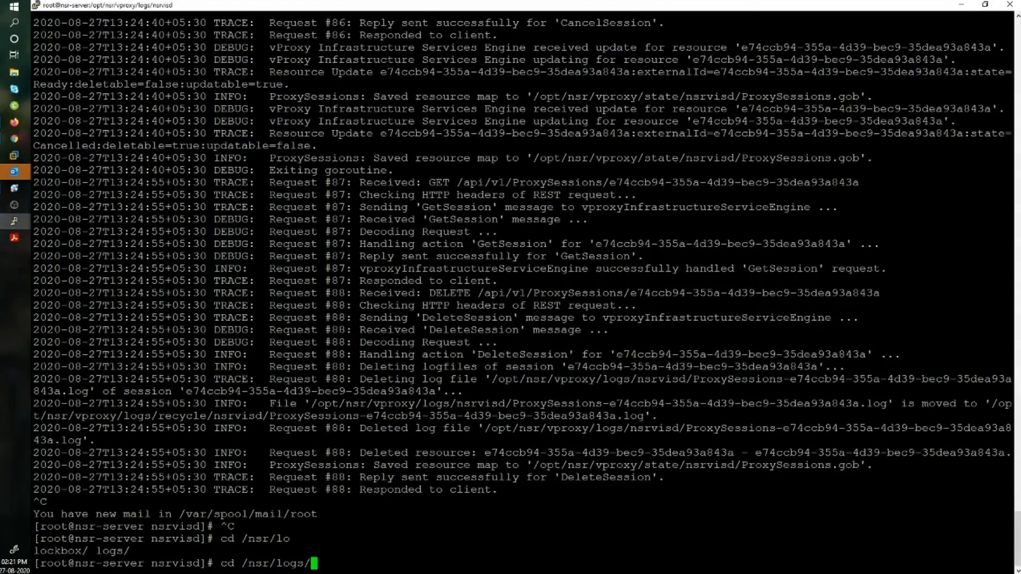
pyautogui.write('adhoc/')
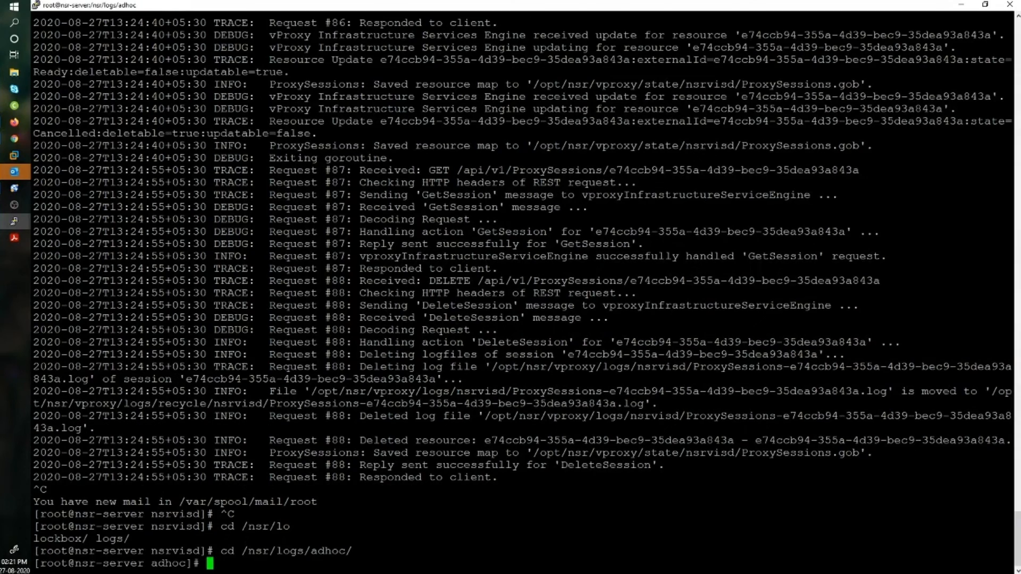
pyautogui.write('ls')
pyautogui.write('cd nsrvproxy_mgmt/')
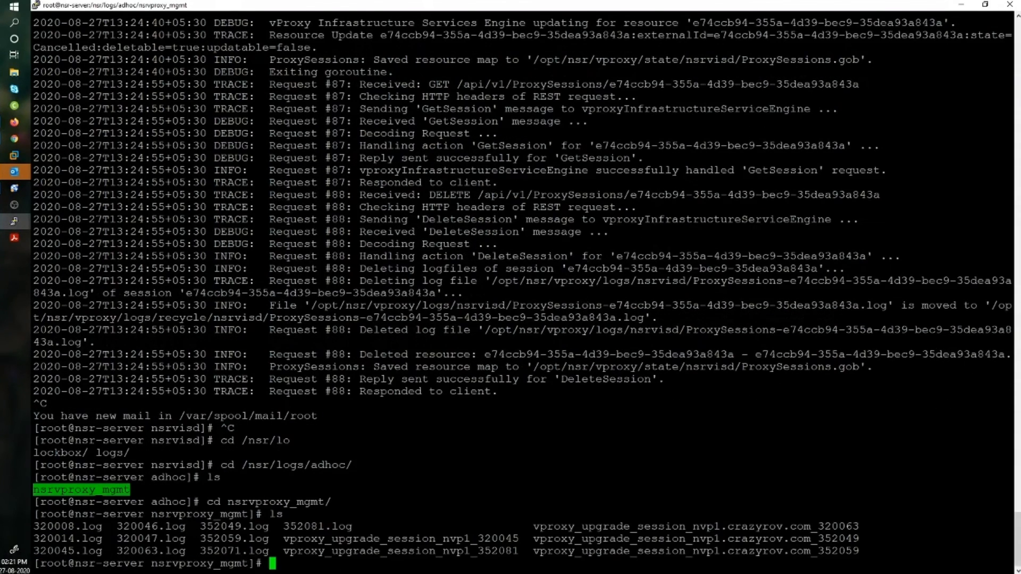
pyautogui.write('ls -ltr')
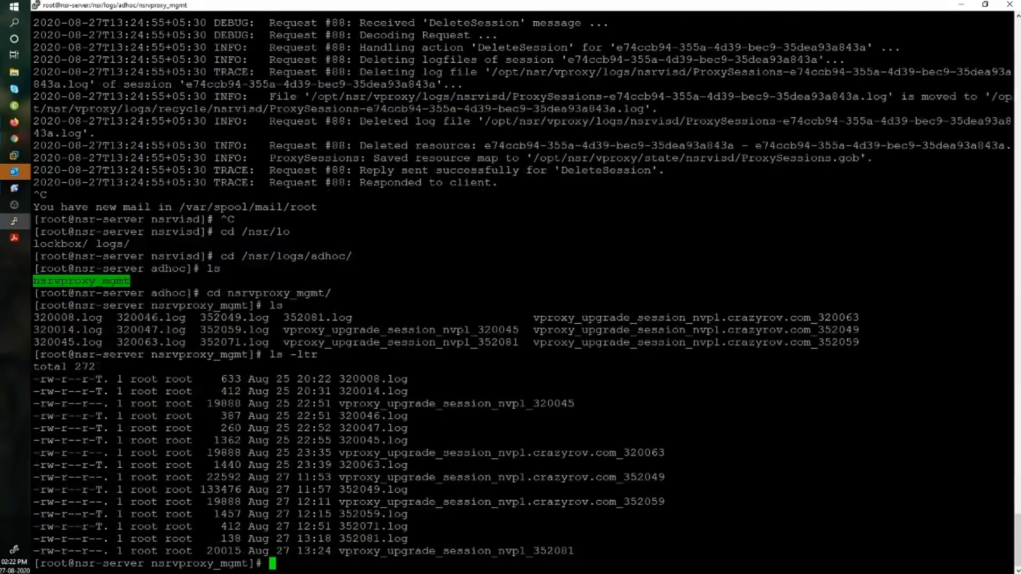
pyautogui.doubleClick(454, 550)
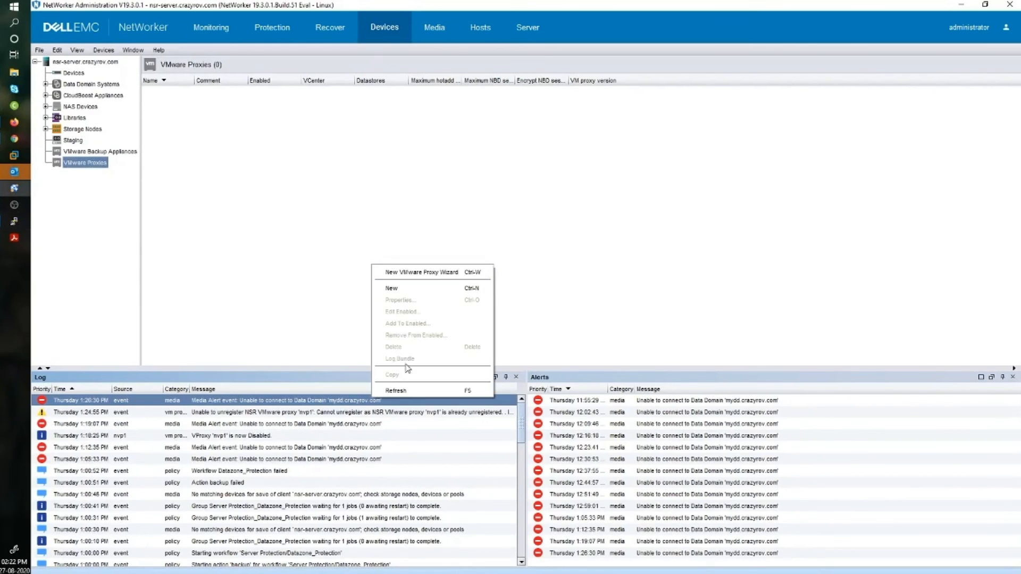
# Refresh the proxies list to show nvp1.crazyrov.com enabled with vProxy version 4.2.0.
pyautogui.click(374, 285)
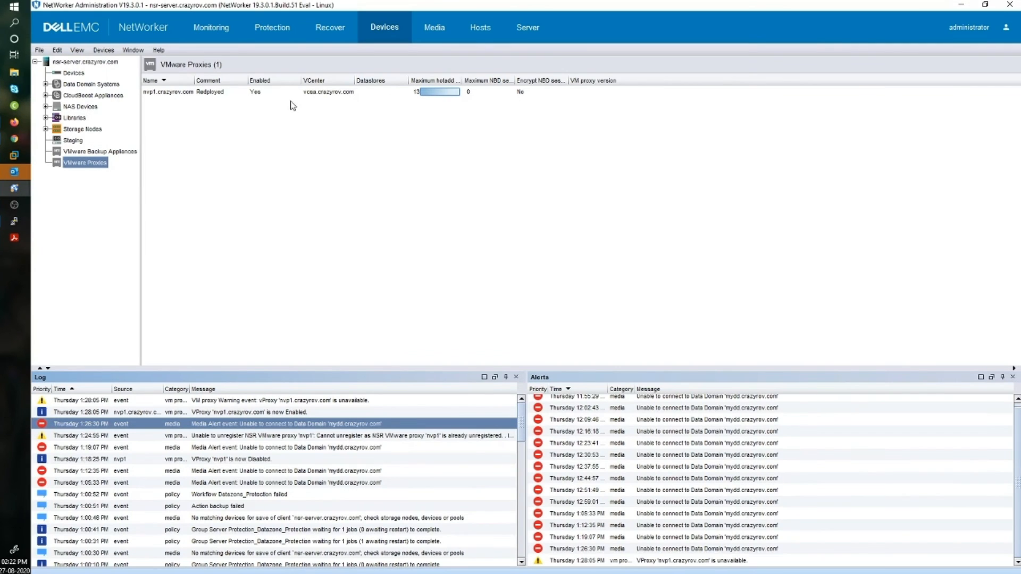
pyautogui.click(167, 92)
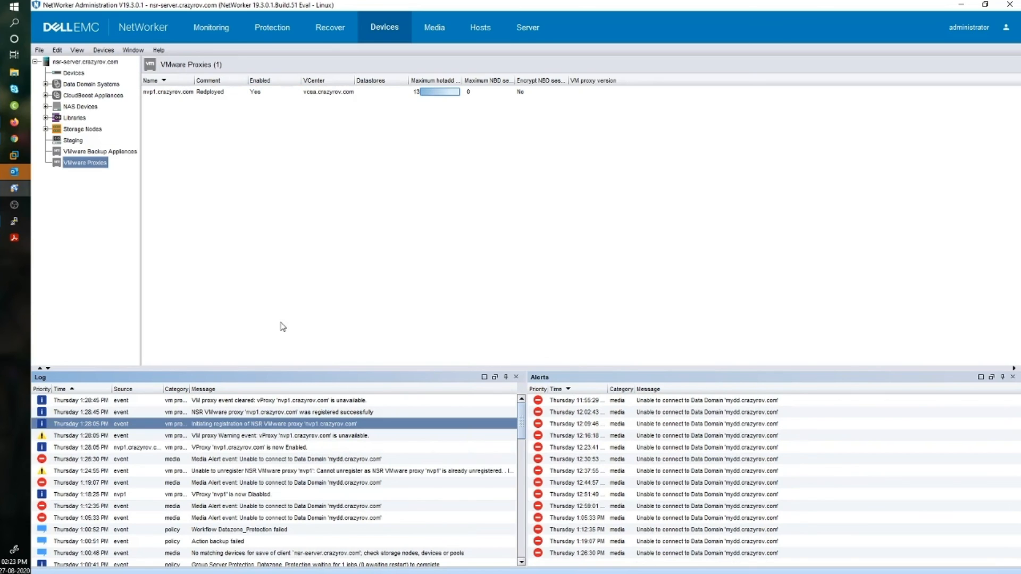
pyautogui.moveTo(420, 129)
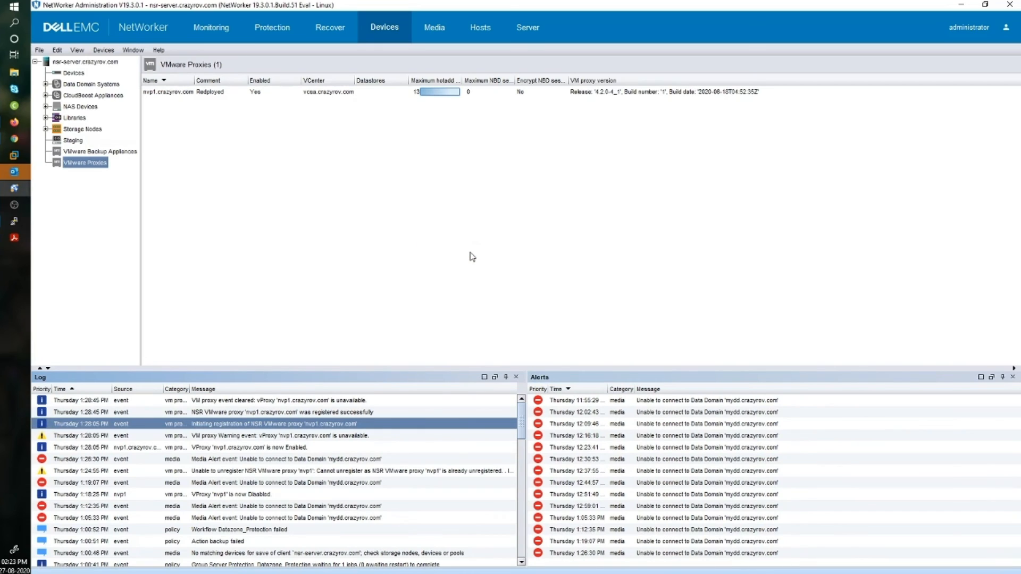
pyautogui.moveTo(375, 100)
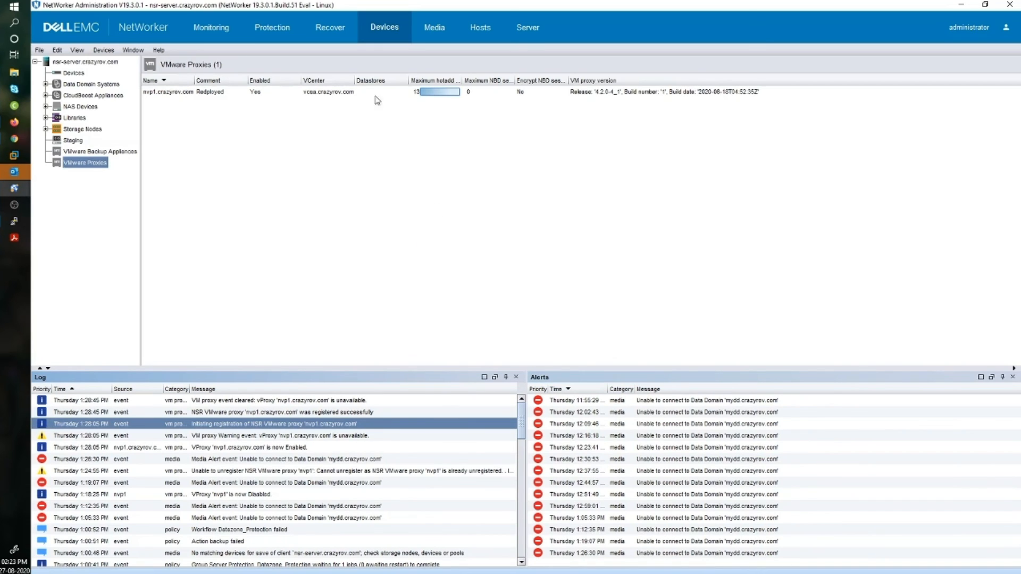
pyautogui.moveTo(599, 100)
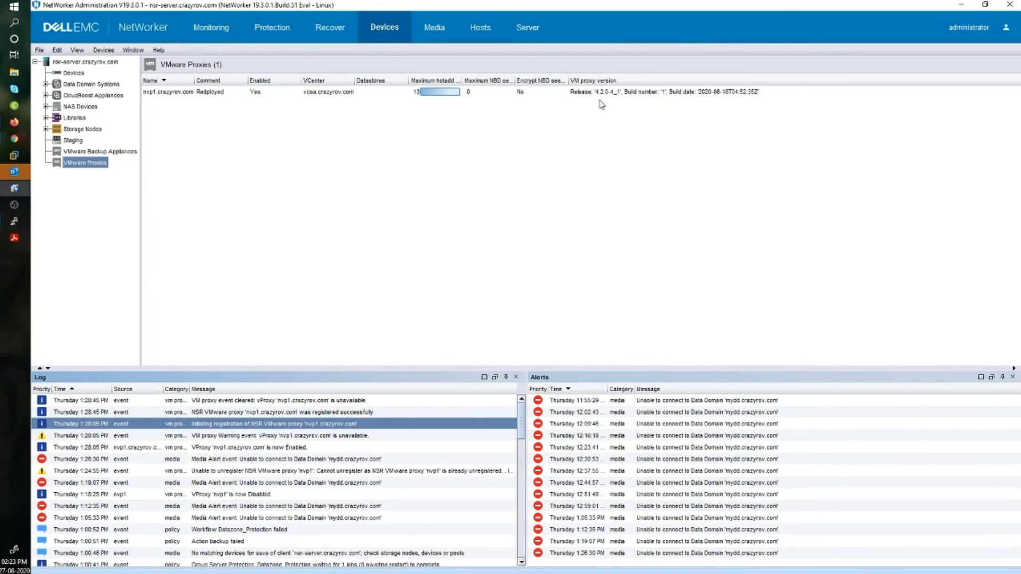
pyautogui.moveTo(457, 266)
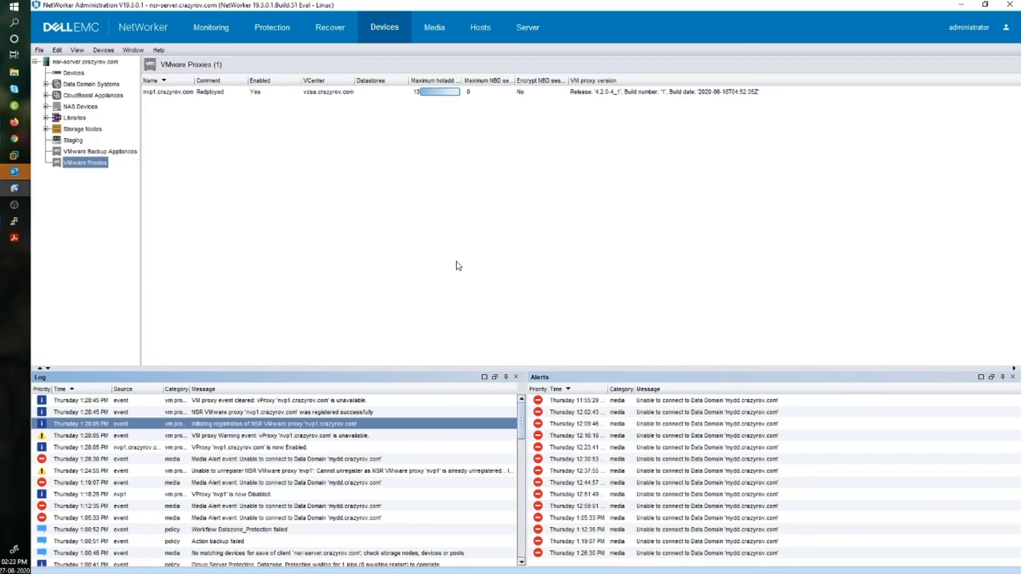
pyautogui.moveTo(464, 273)
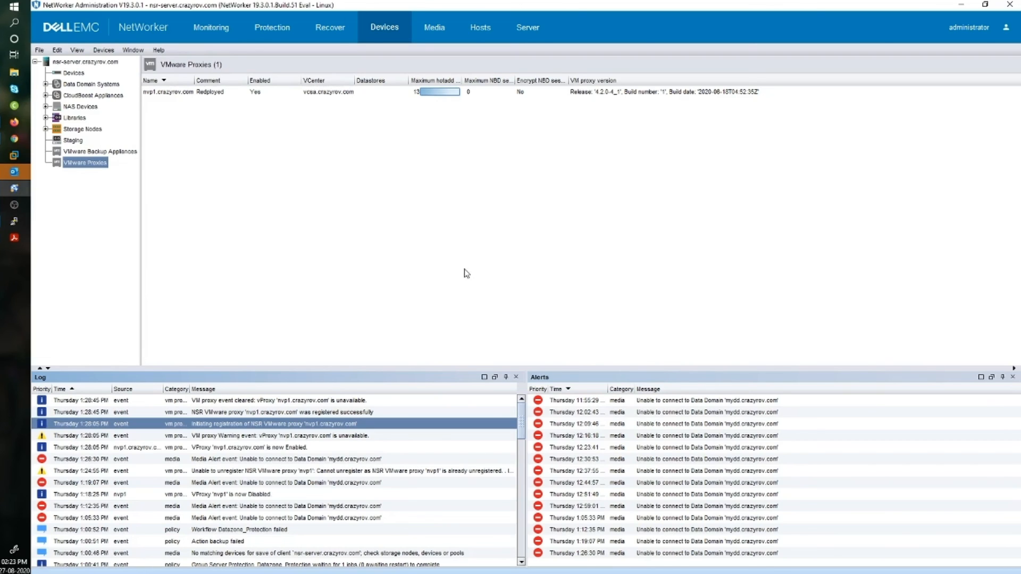